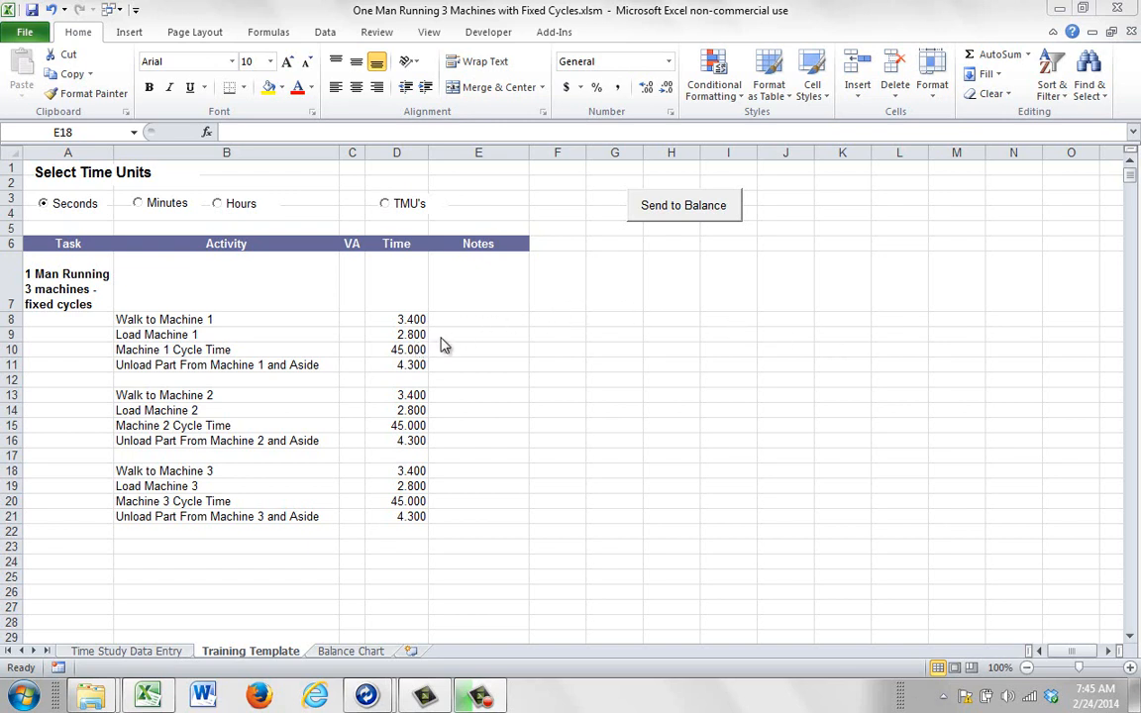
pyautogui.moveTo(396, 366)
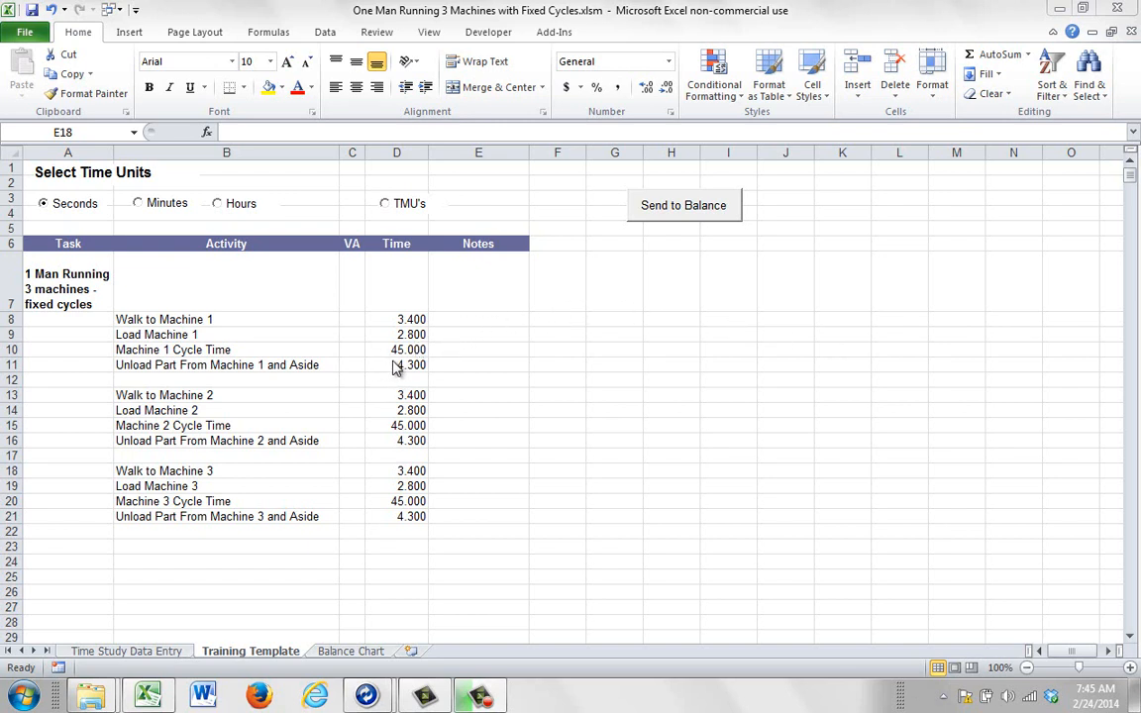
pyautogui.moveTo(404, 420)
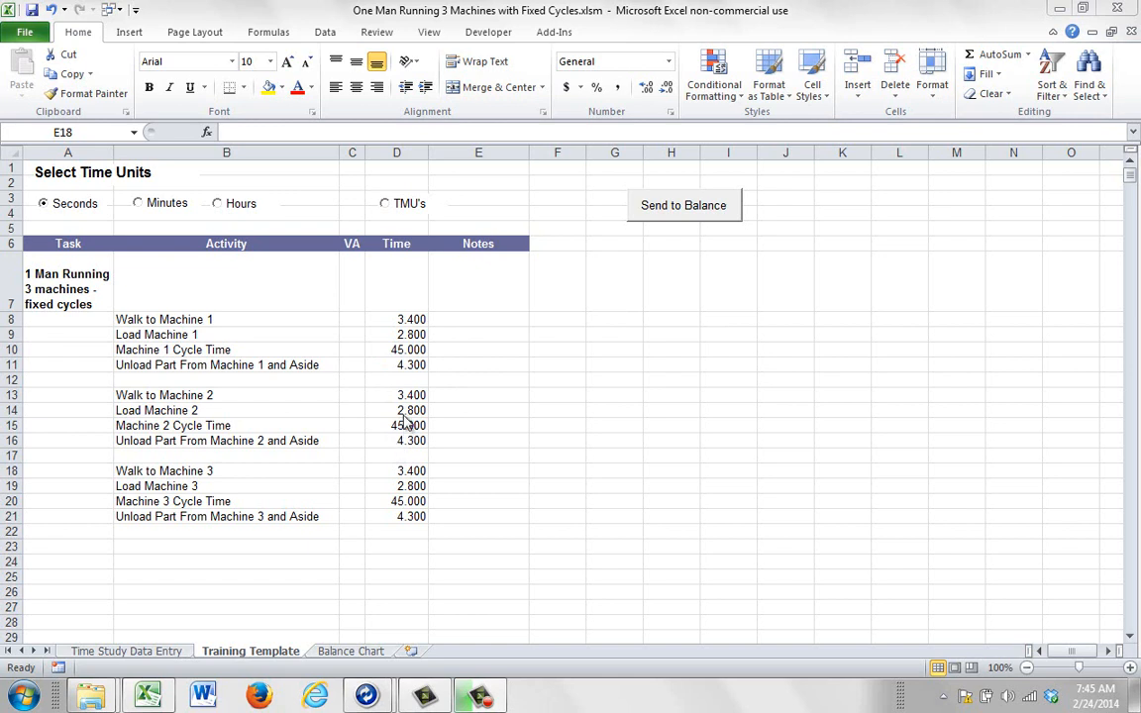
pyautogui.moveTo(374, 437)
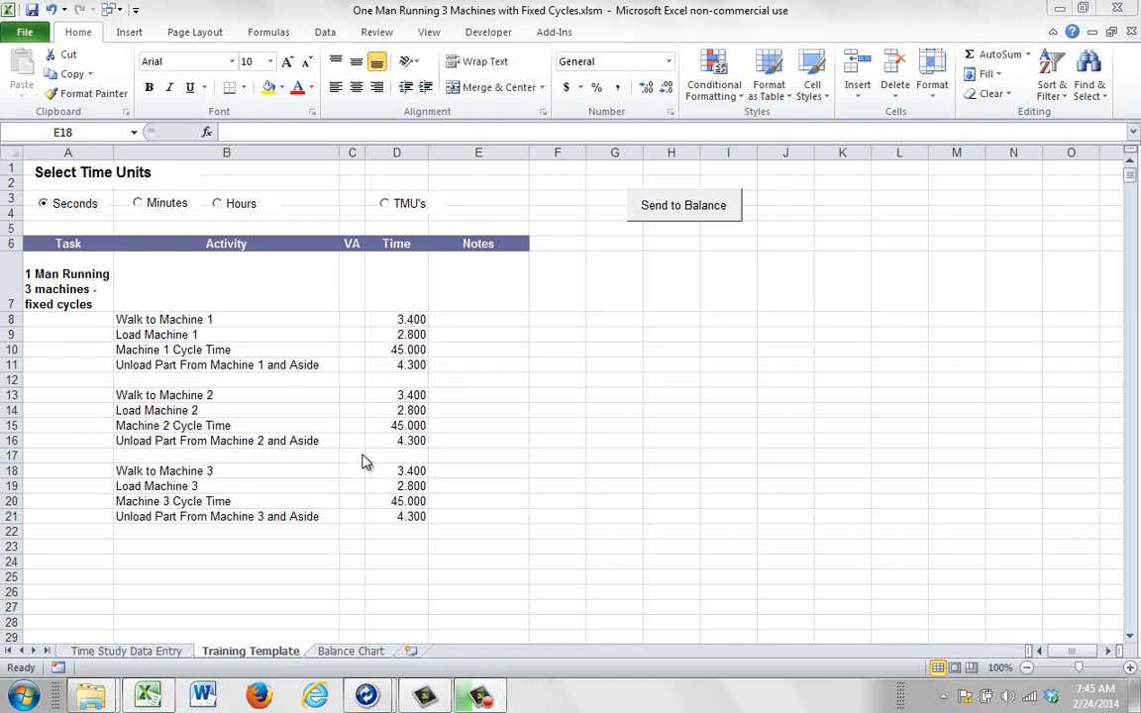
pyautogui.moveTo(543, 370)
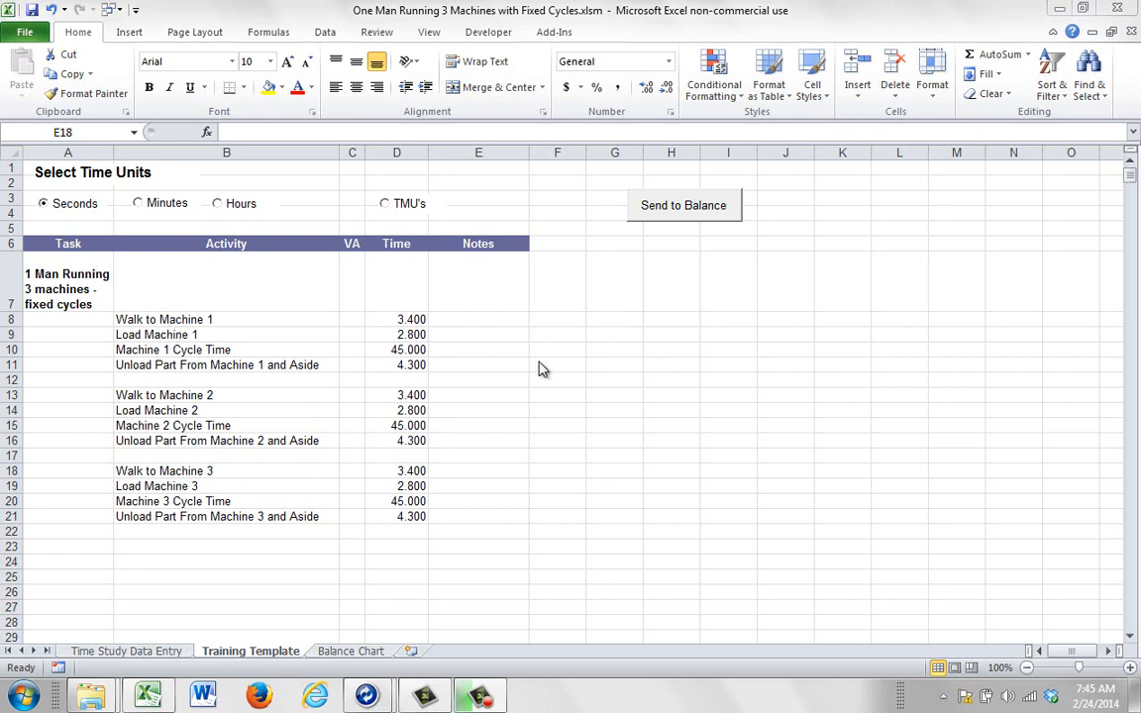
pyautogui.moveTo(654, 285)
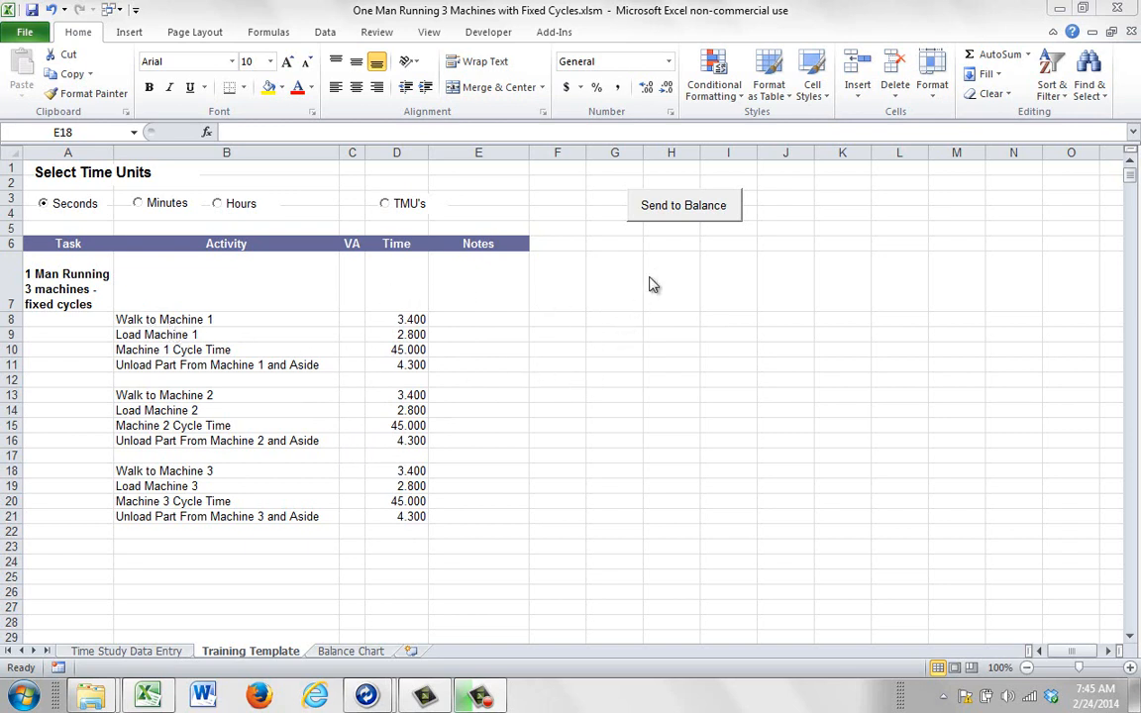
# Send the three-machine walk/load/cycle/unload activity list from the Excel template to Balance
pyautogui.click(479, 471)
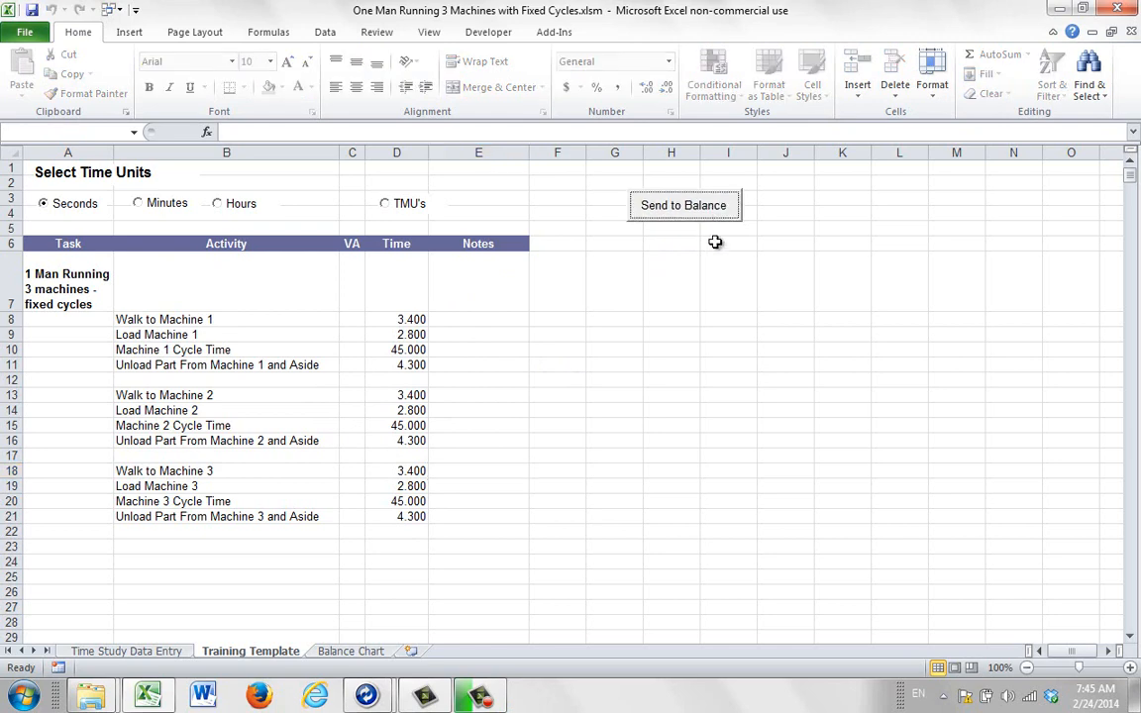
# Dismiss Held Activities and add four columns custom-named Machine via Add Multiple Tasks
pyautogui.click(684, 204)
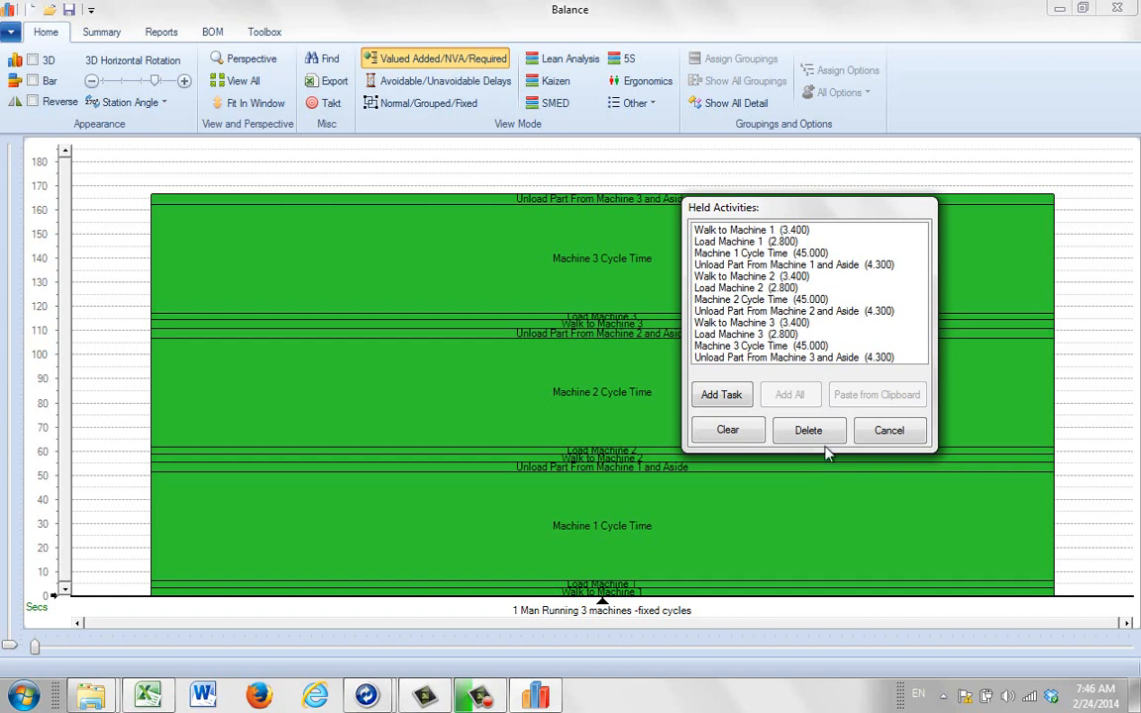
pyautogui.click(888, 429)
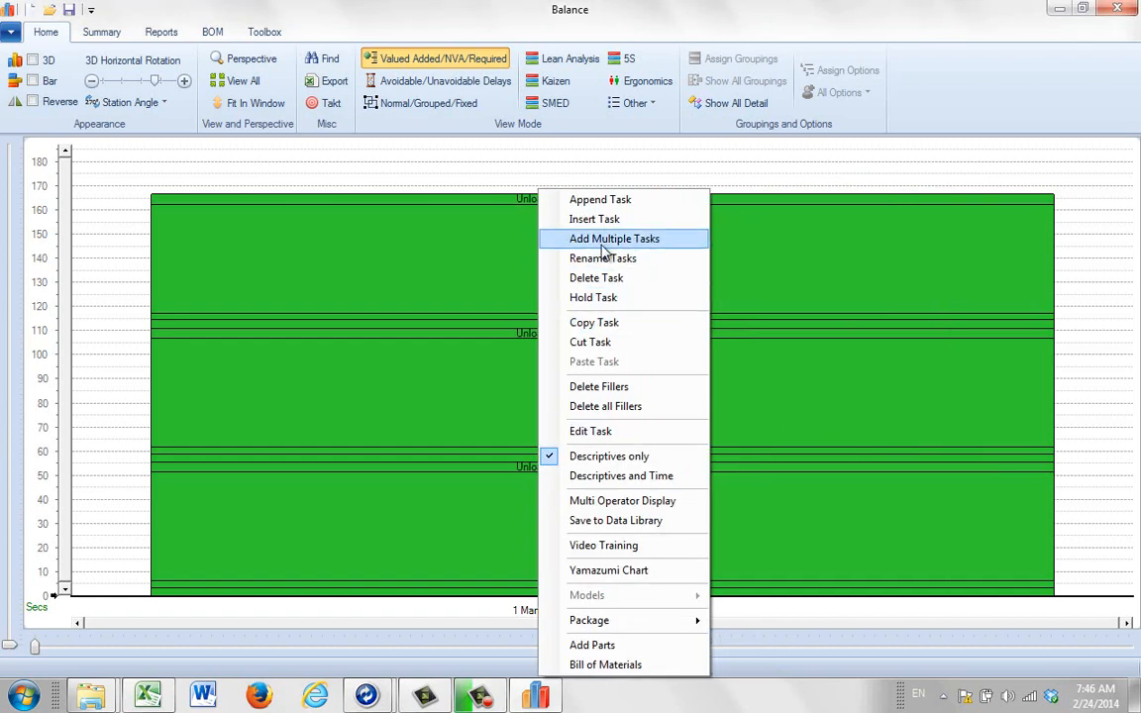
pyautogui.click(614, 238)
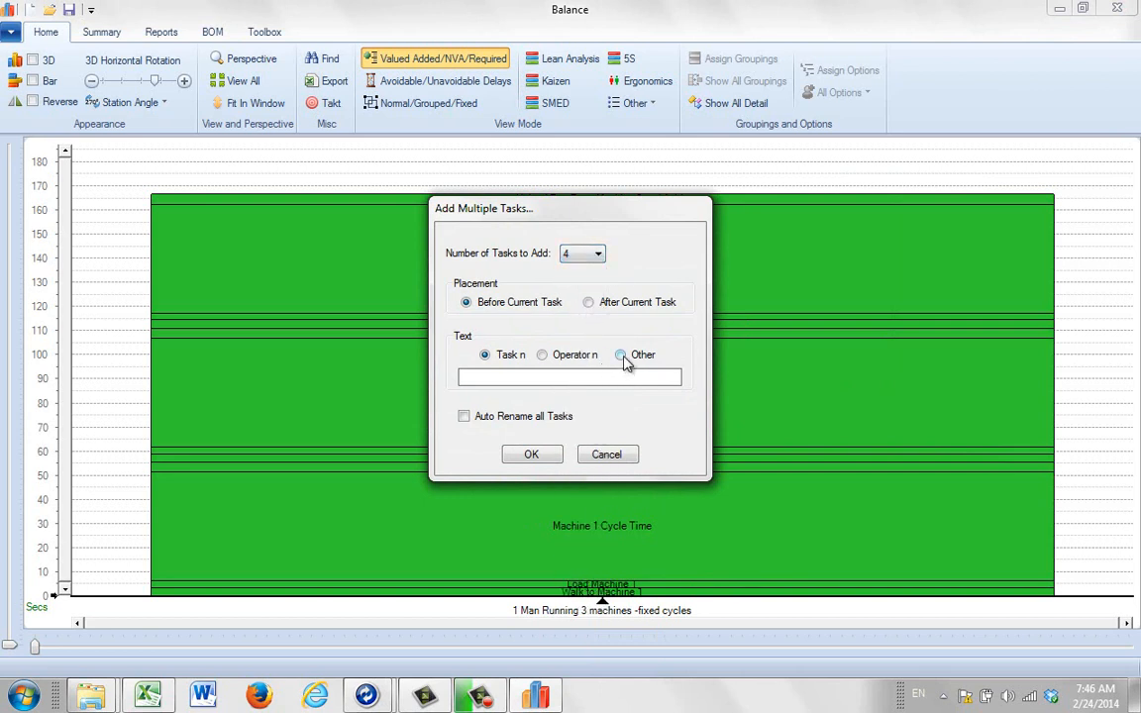
pyautogui.click(620, 355)
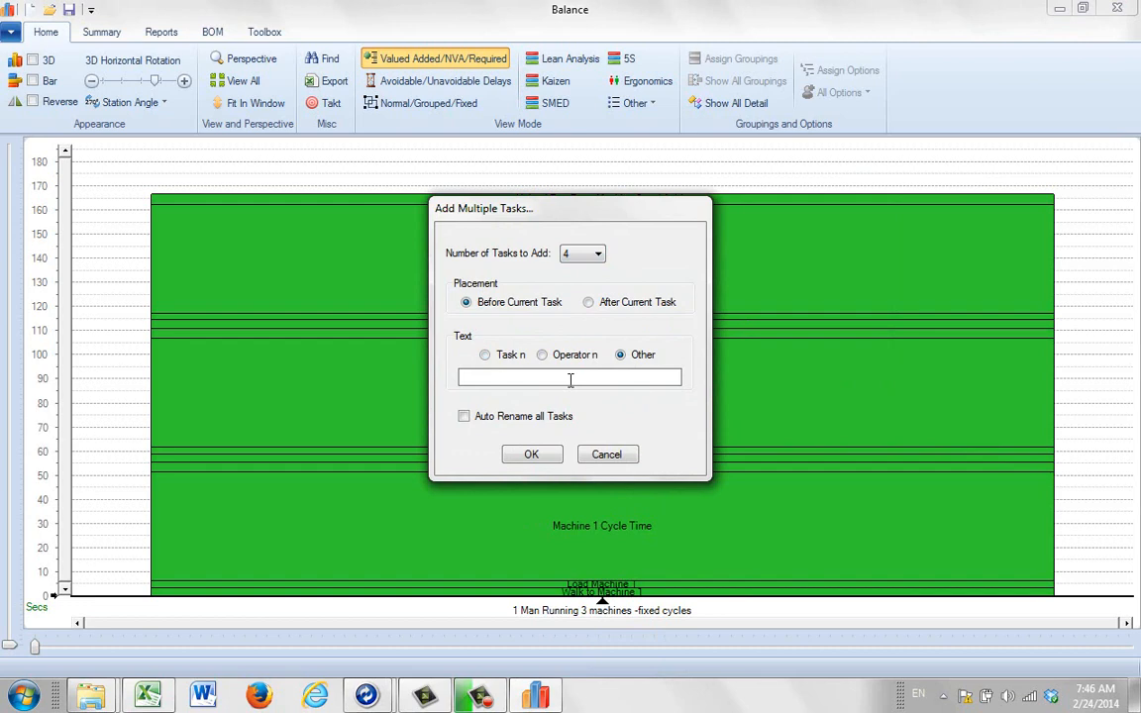
pyautogui.write('Machine')
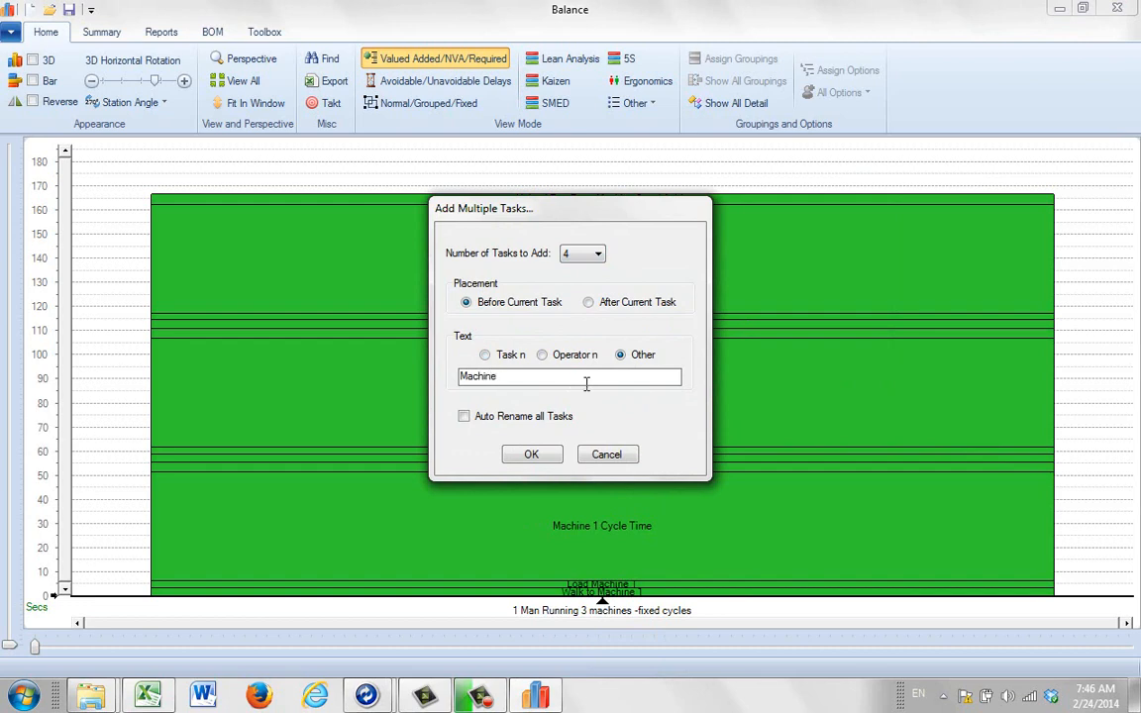
pyautogui.click(531, 454)
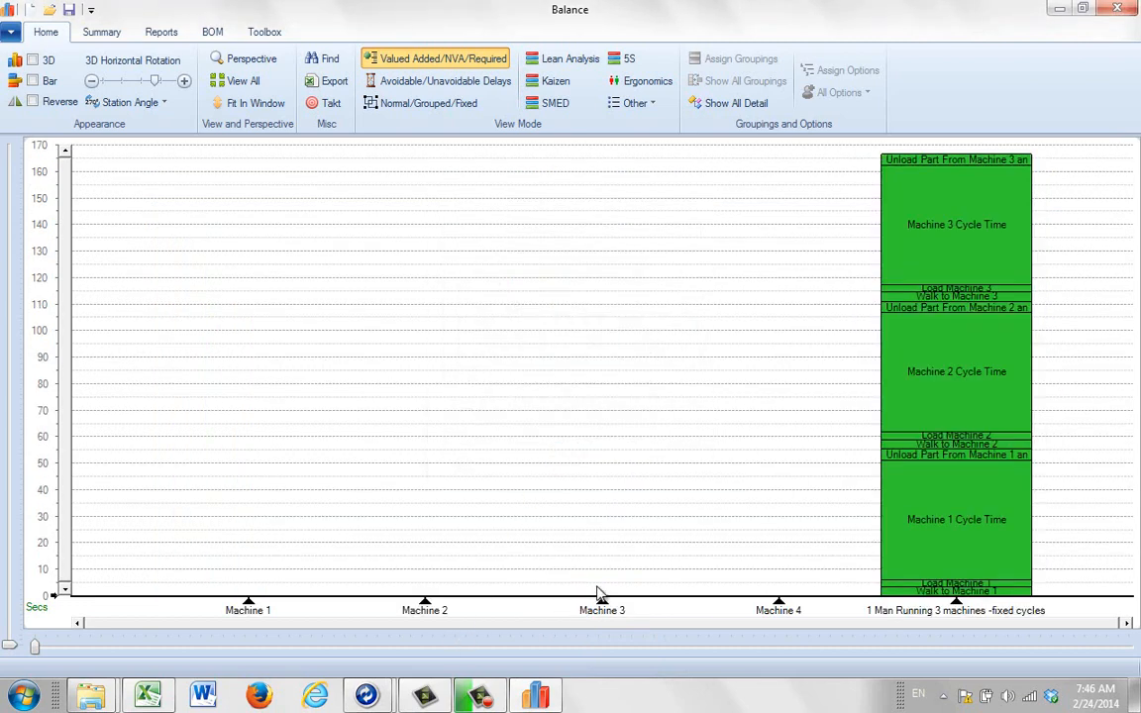
# Rename the Machine 4 column to Operator
pyautogui.rightClick(955, 372)
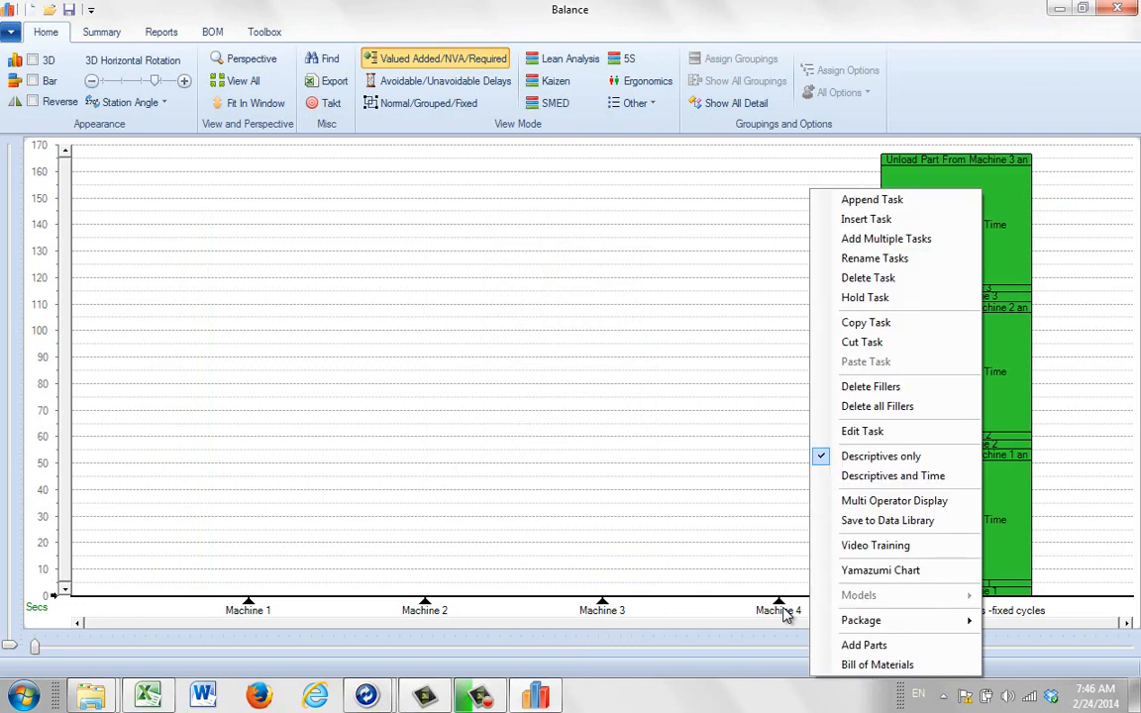
pyautogui.moveTo(863, 431)
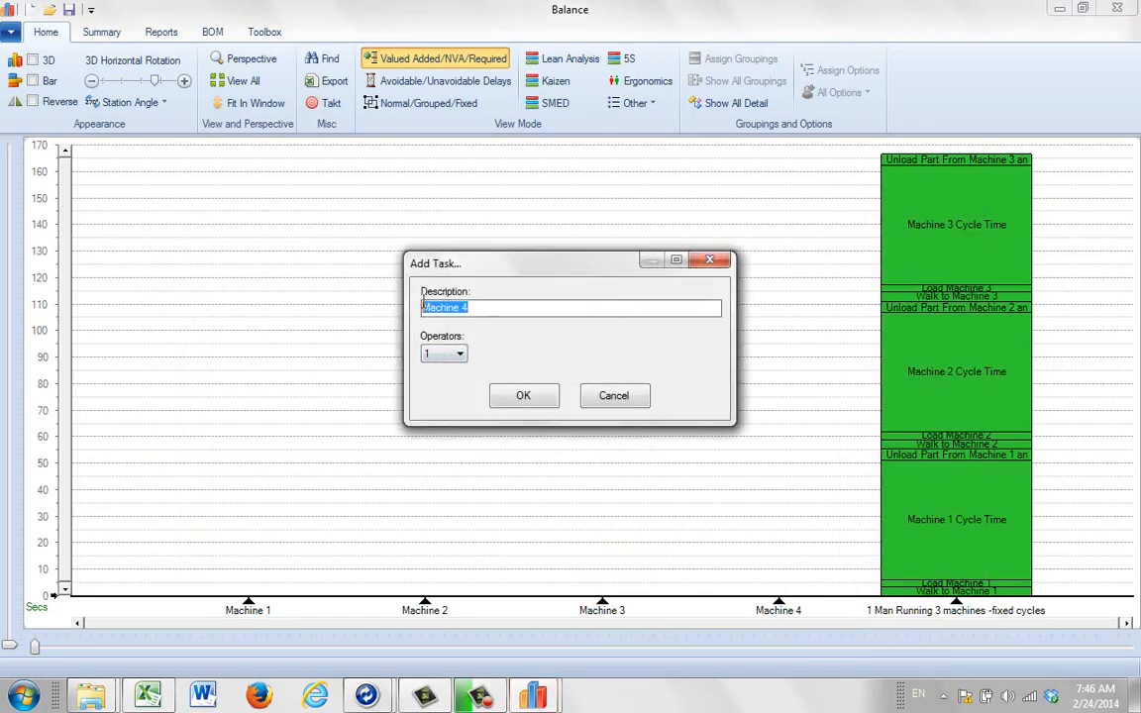
pyautogui.write('Oper')
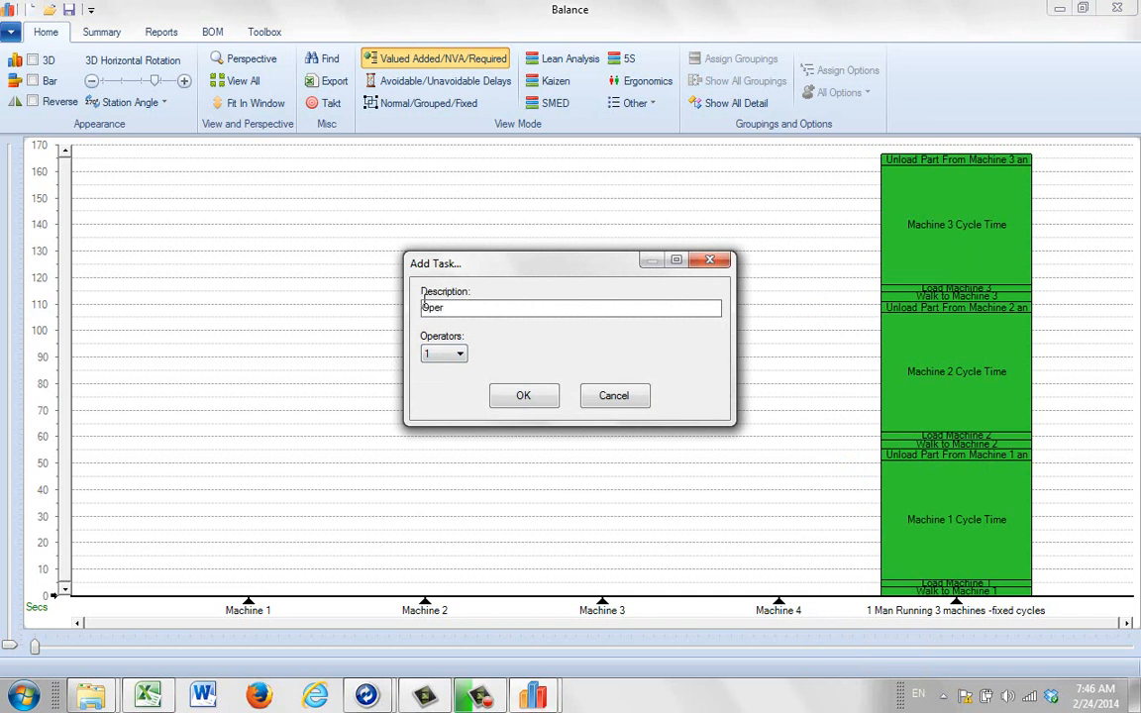
pyautogui.write('ator')
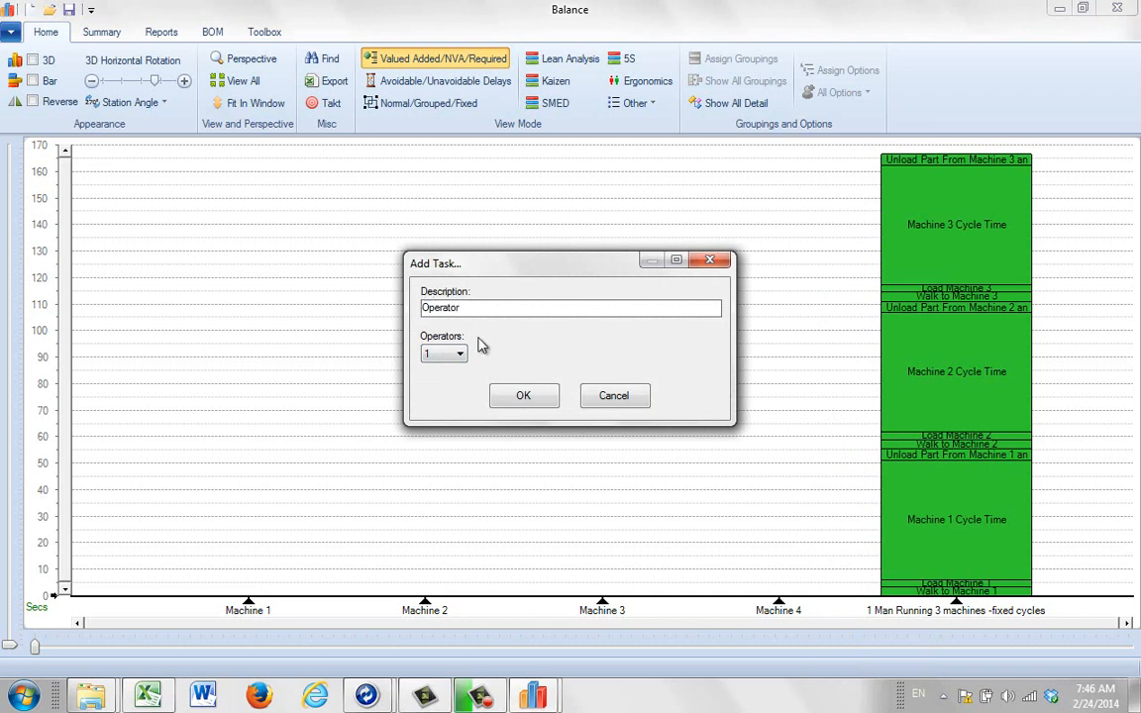
pyautogui.click(523, 396)
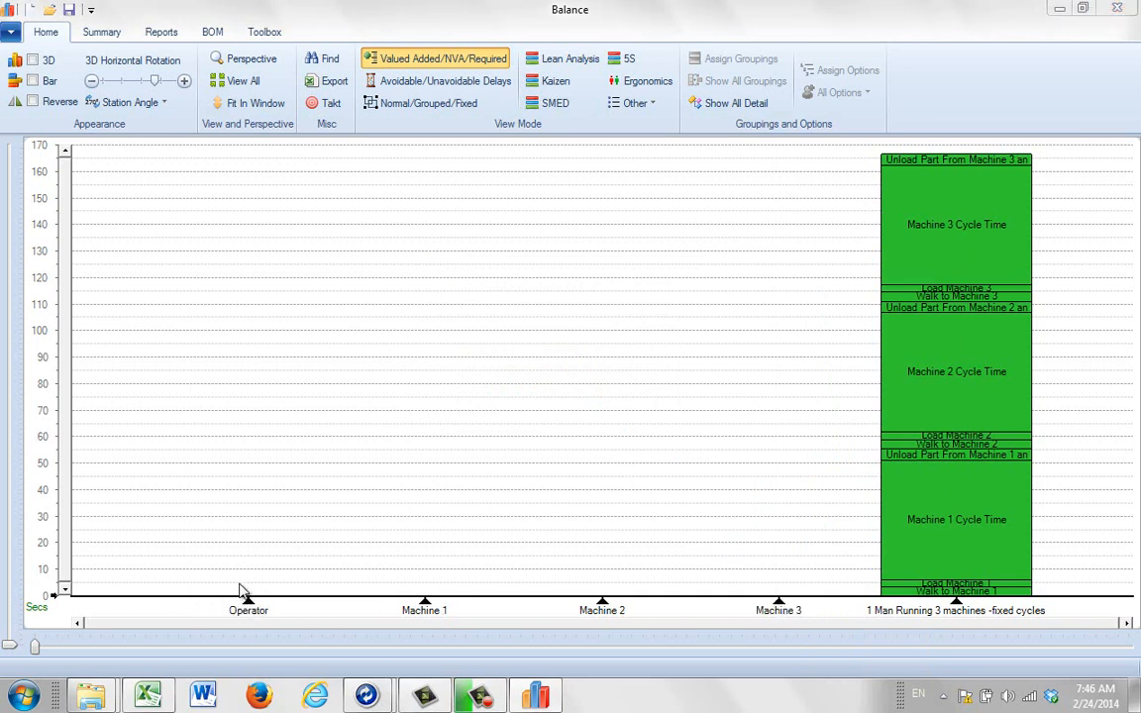
pyautogui.moveTo(598, 598)
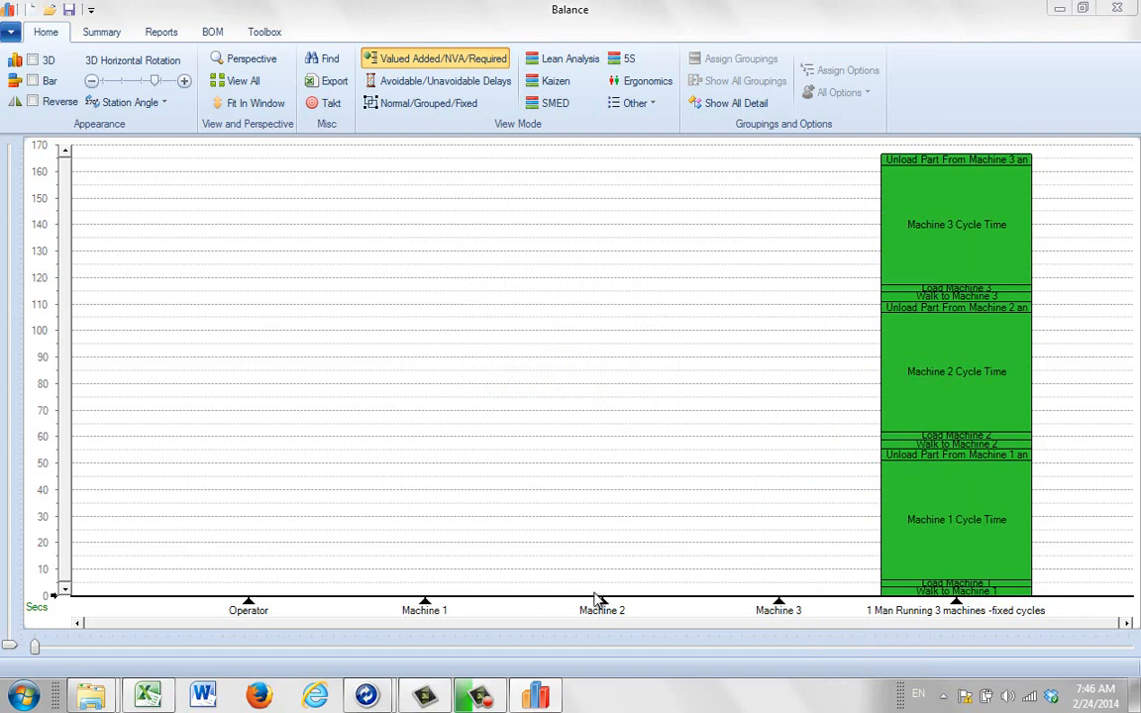
pyautogui.moveTo(909, 602)
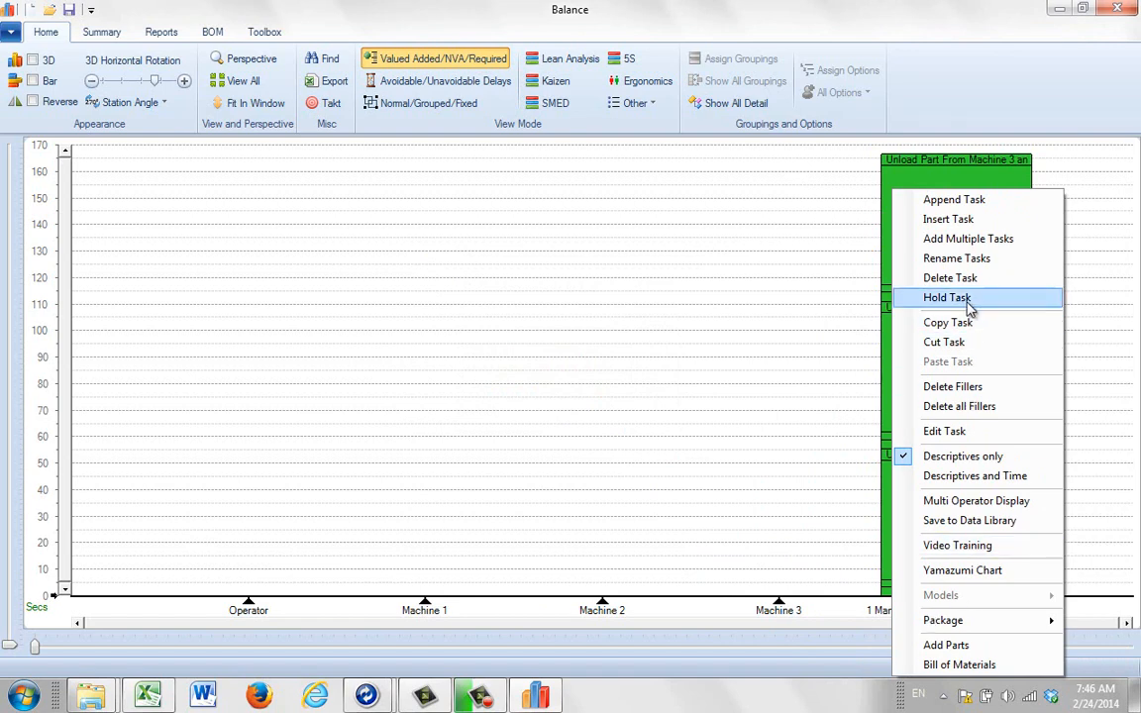
# Hold the imported column's activities and start placing Walk to Machine 1 on Operator
pyautogui.click(947, 297)
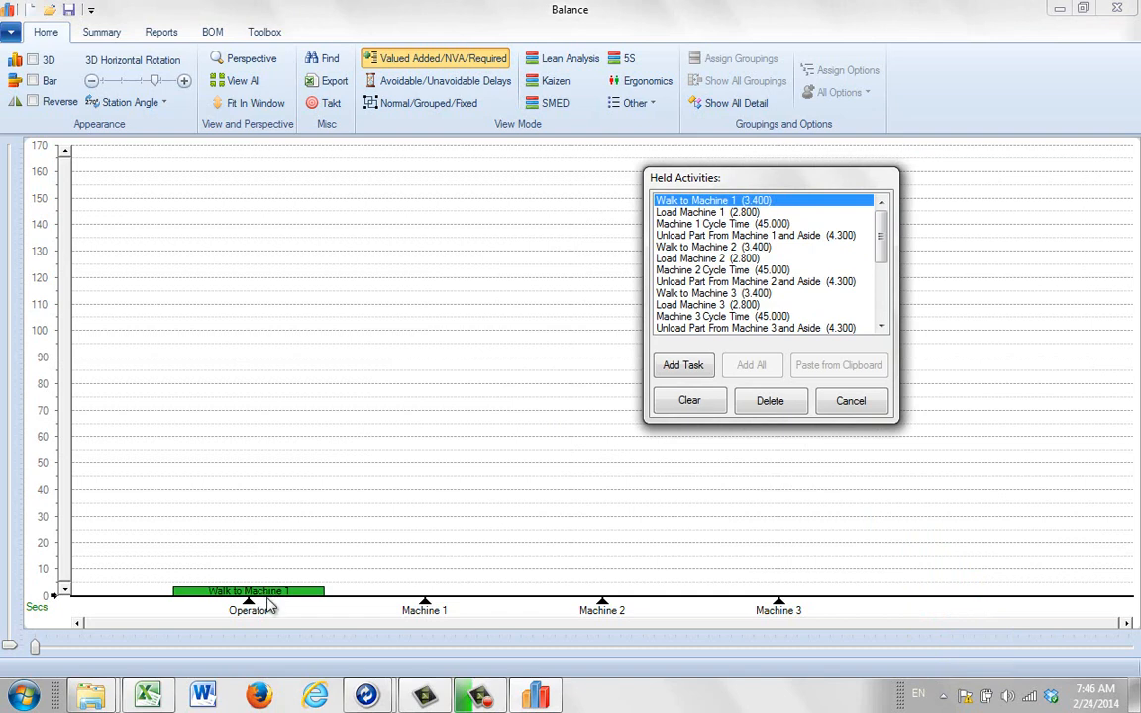
pyautogui.rightClick(248, 590)
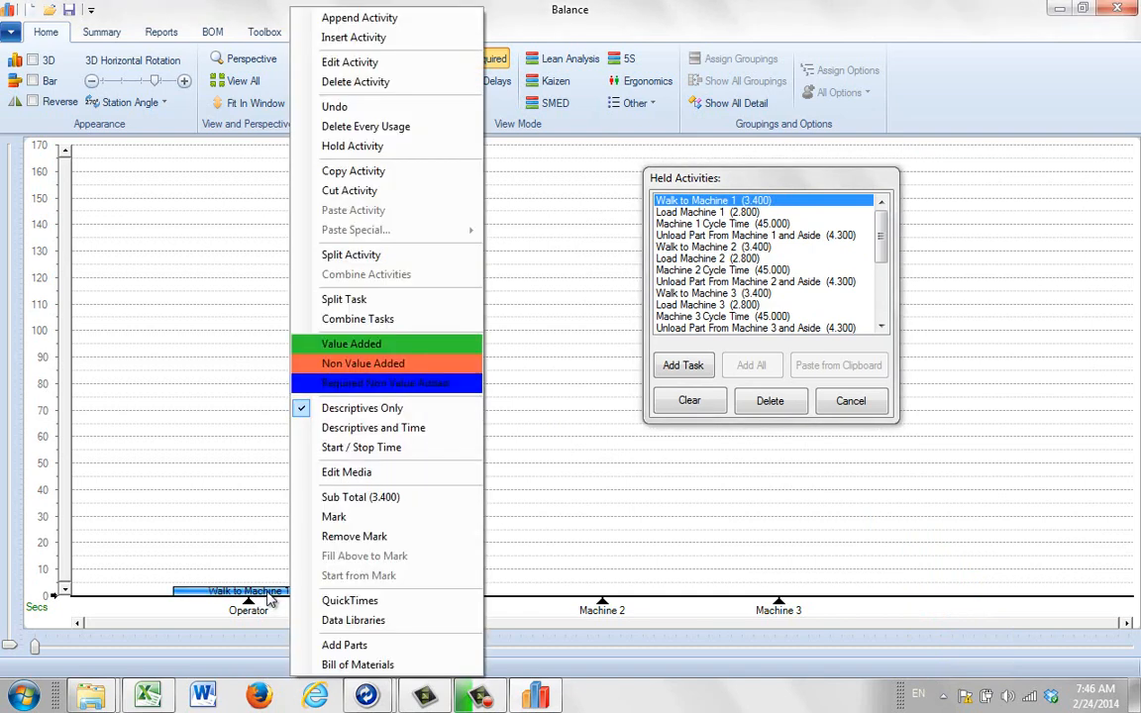
pyautogui.moveTo(332, 515)
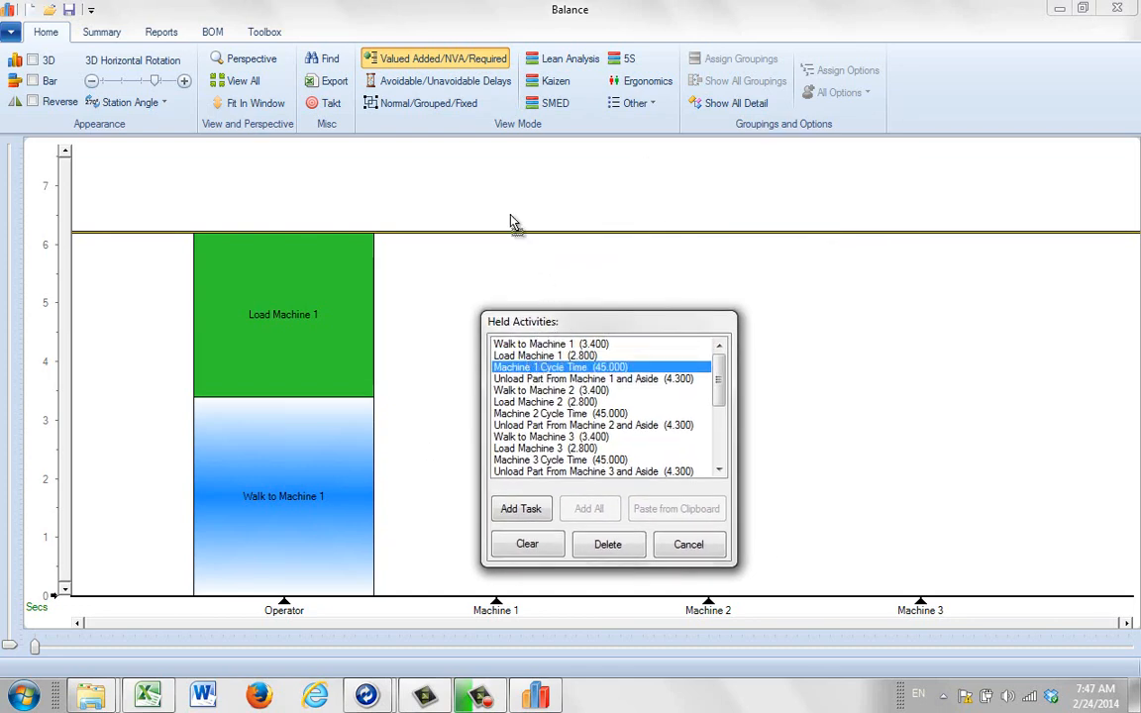
# Place Machine 1, 2 and 3 Cycle Time blocks and the operator's remaining walk/load tasks from Held Activities
pyautogui.click(521, 507)
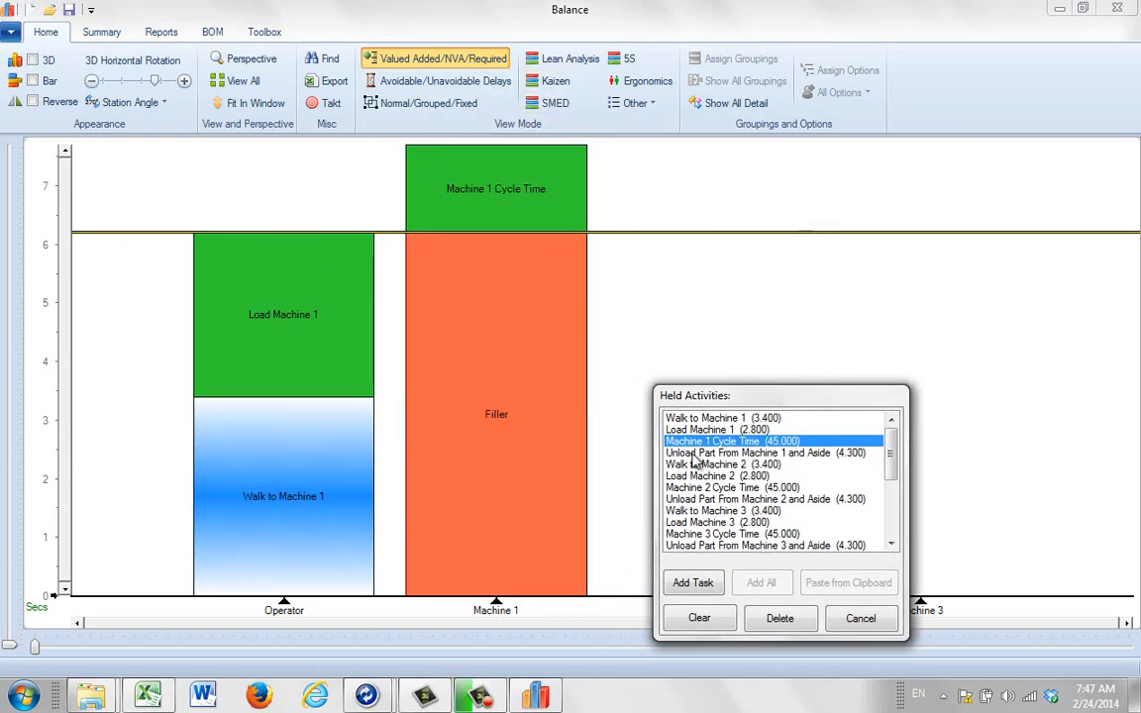
pyautogui.click(723, 463)
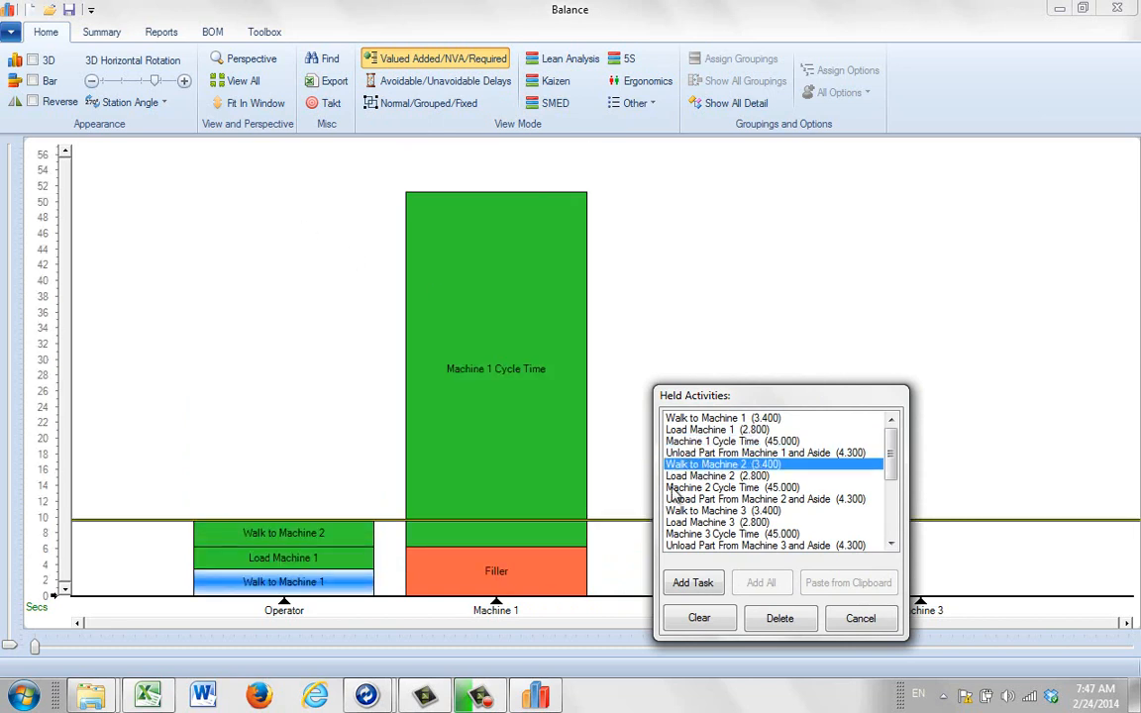
pyautogui.moveTo(715, 483)
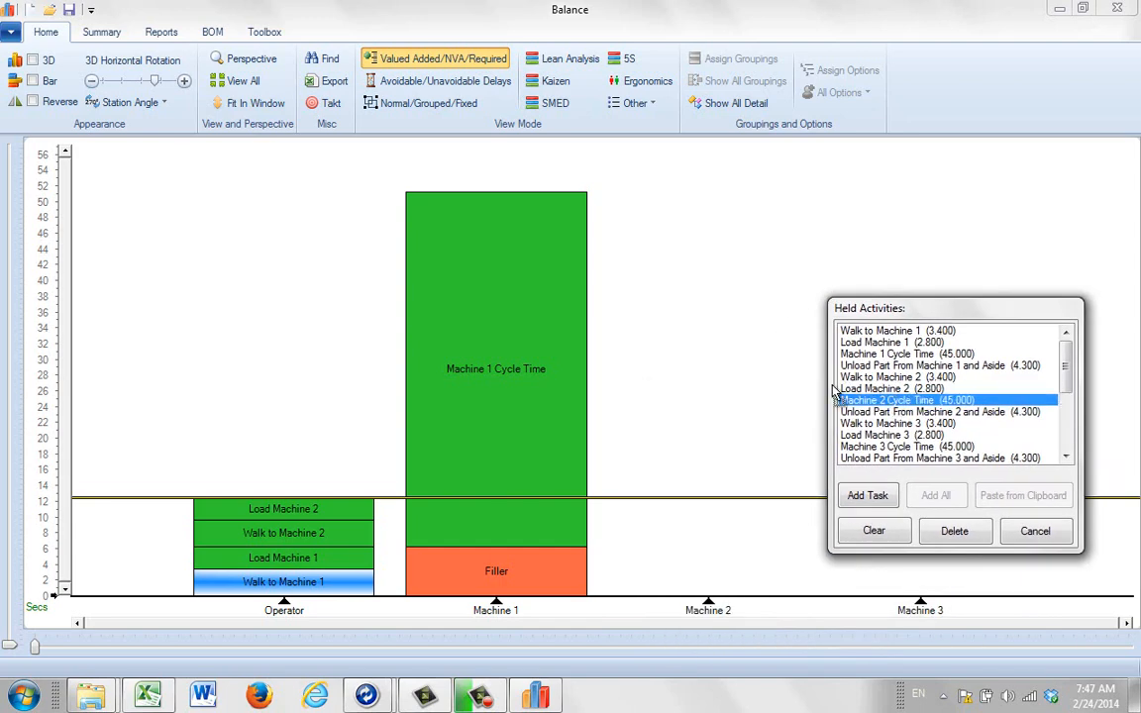
pyautogui.moveTo(701, 459)
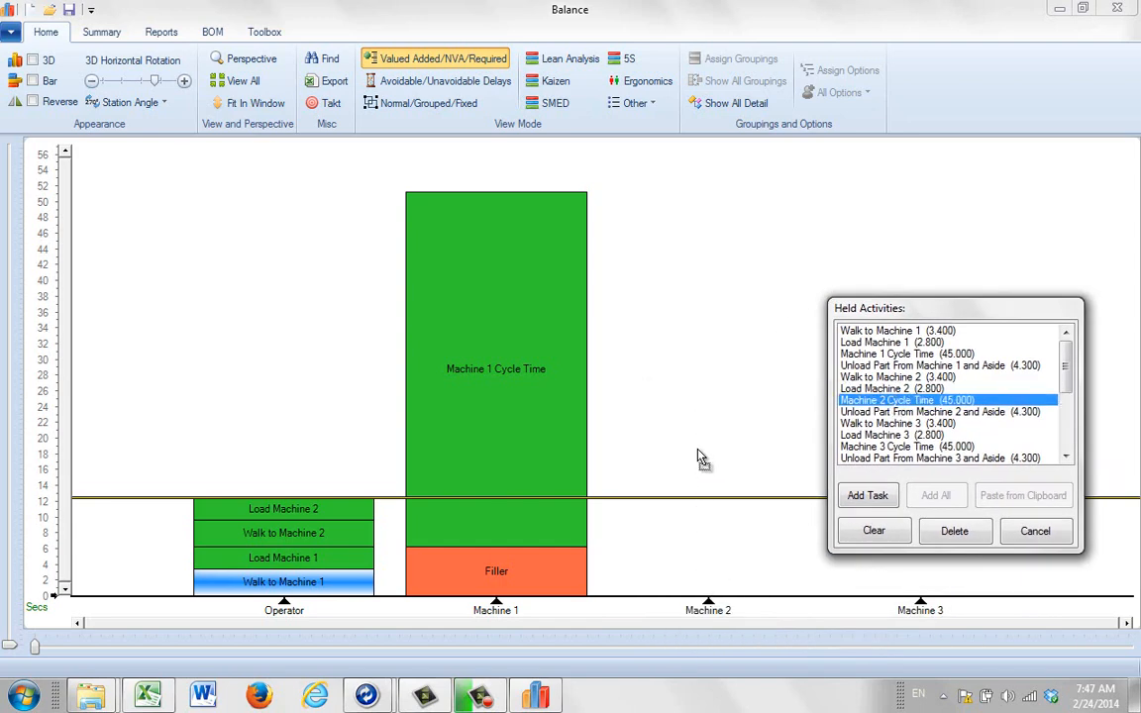
pyautogui.click(868, 495)
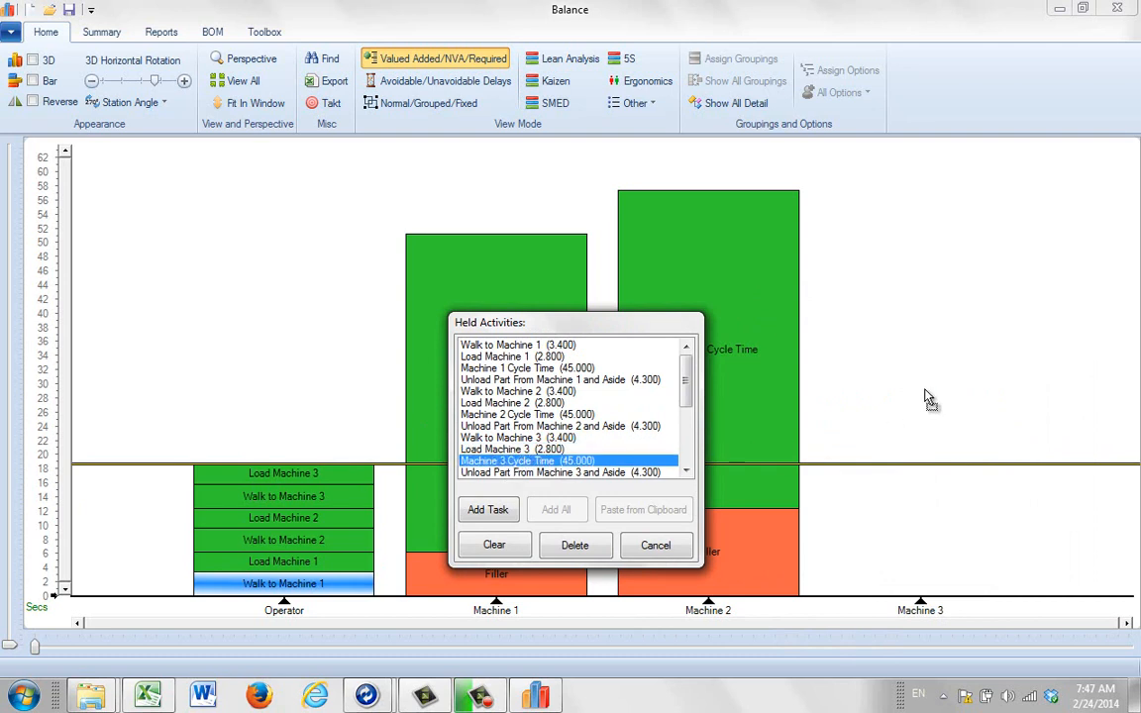
pyautogui.moveTo(574, 321); pyautogui.dragTo(585, 313)
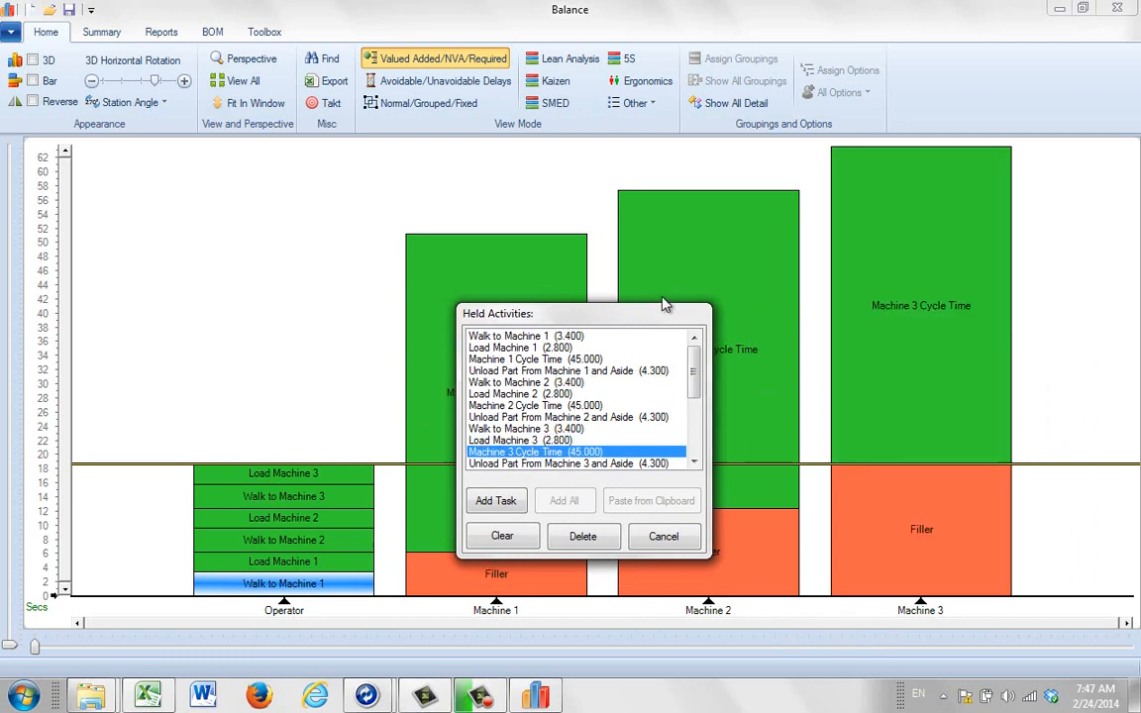
pyautogui.moveTo(584, 313); pyautogui.dragTo(614, 284)
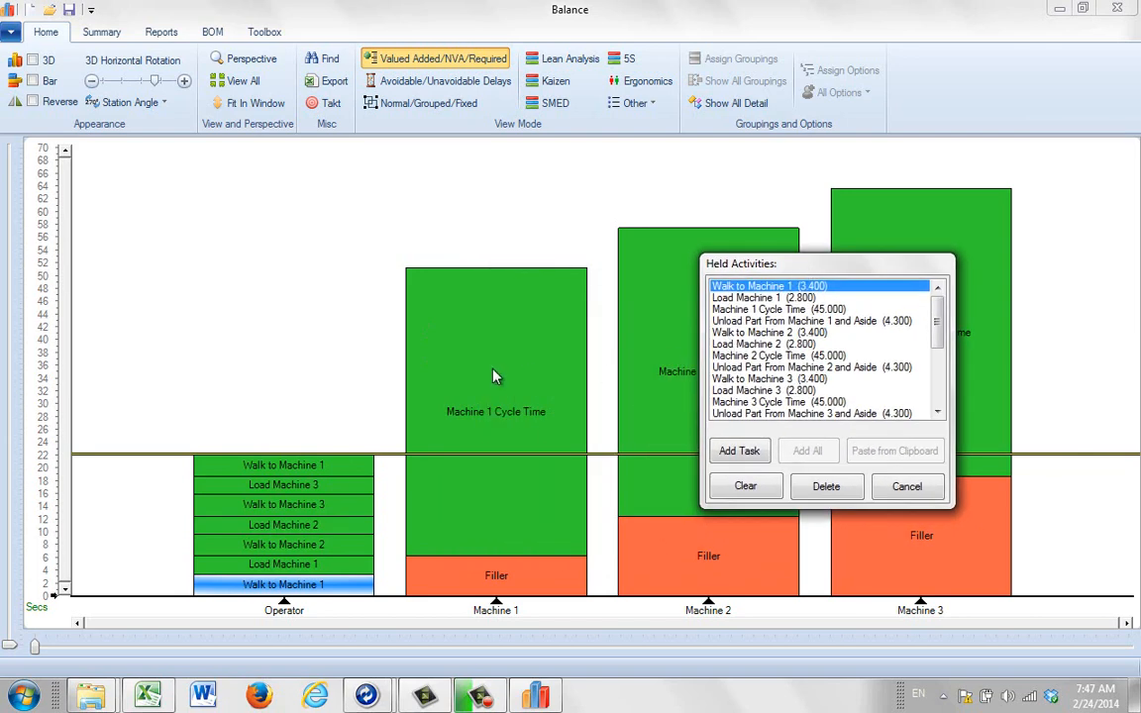
pyautogui.moveTo(495, 361)
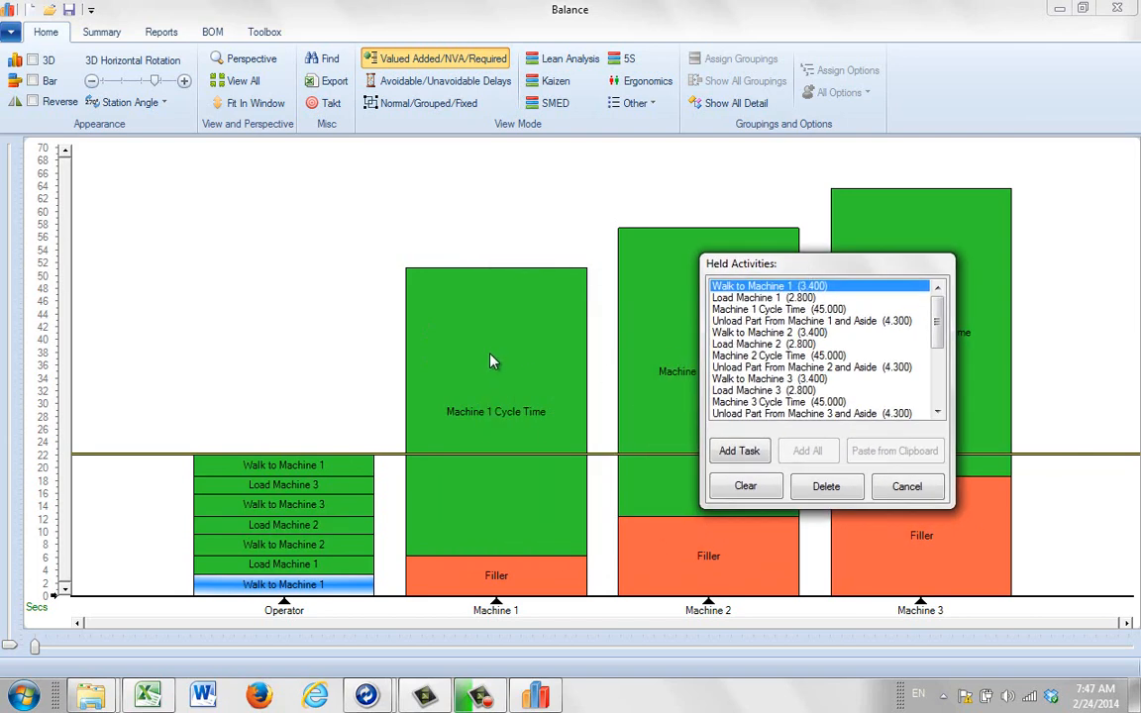
# Add the second round: unload-and-aside, load and cycle time for Machines 1–3, with Walk to Machine 3
pyautogui.rightClick(495, 361)
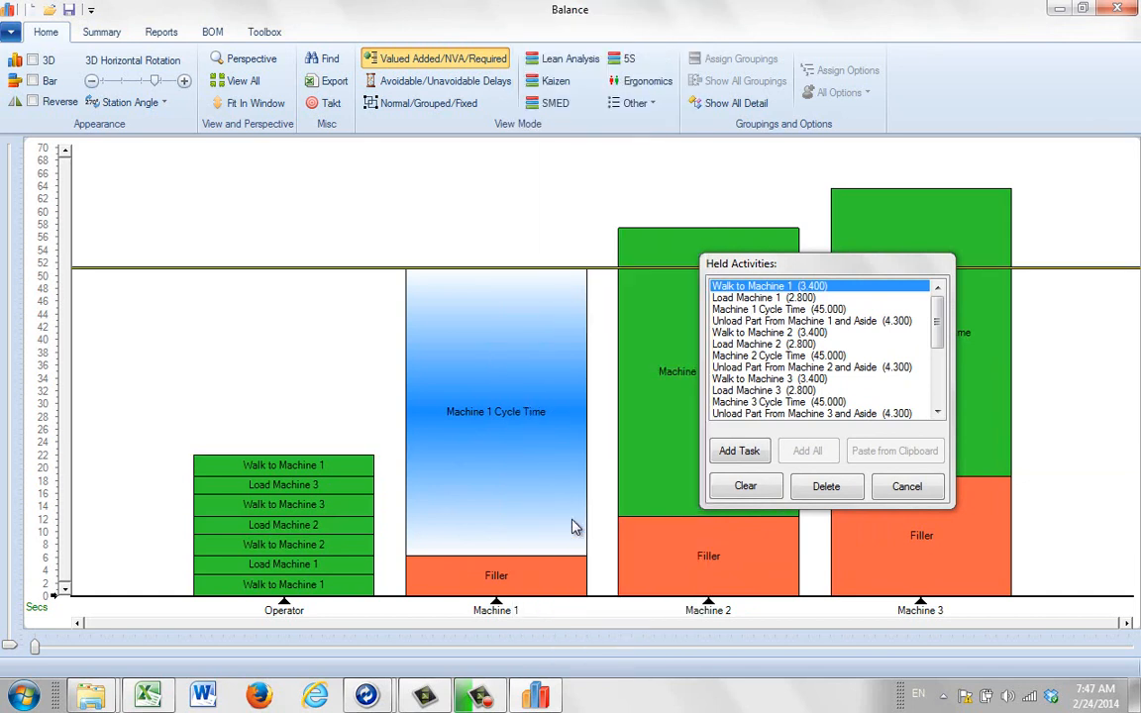
pyautogui.moveTo(740, 313)
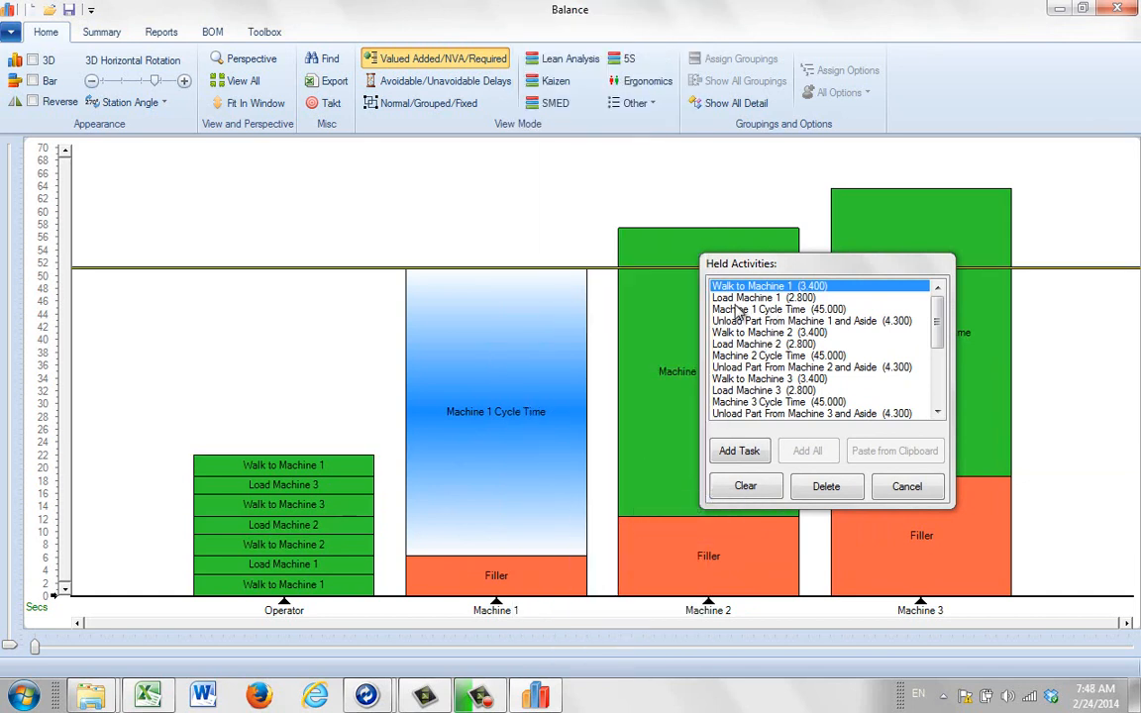
pyautogui.moveTo(416, 315)
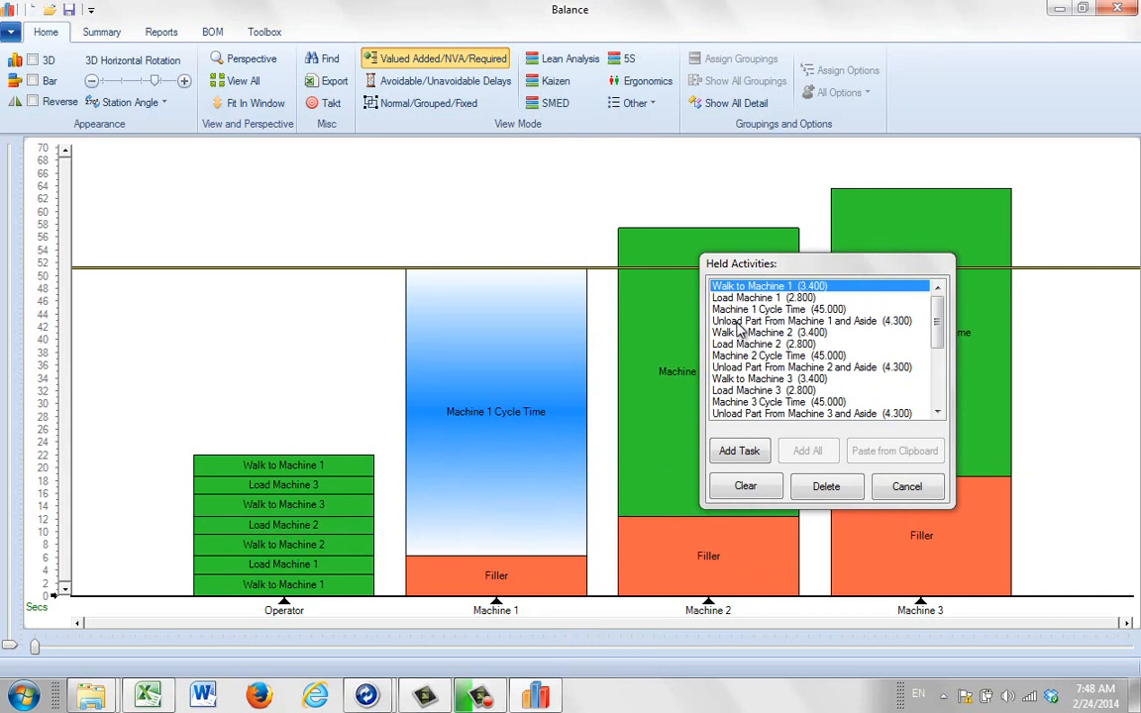
pyautogui.click(816, 321)
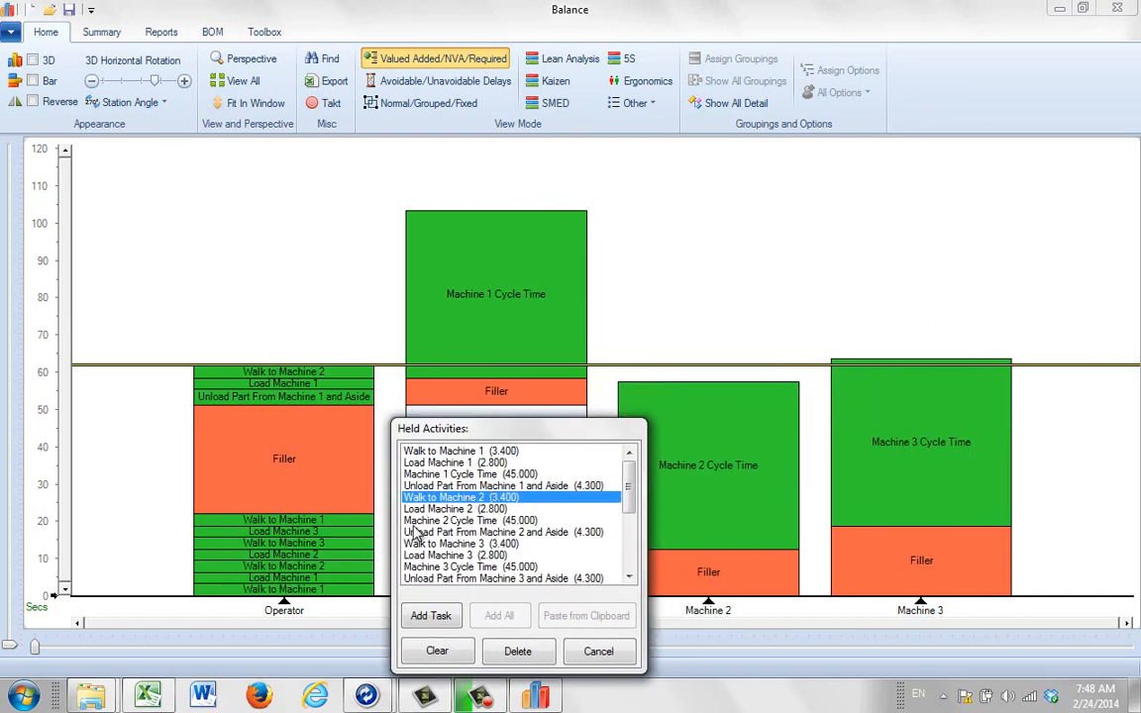
pyautogui.click(505, 531)
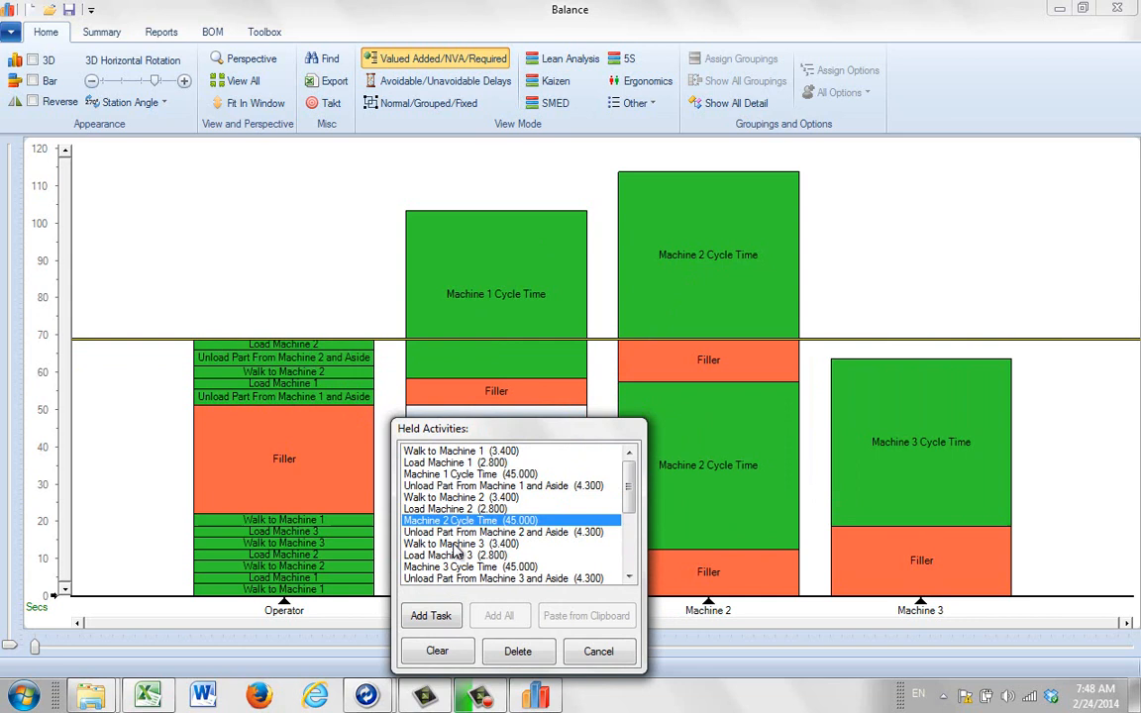
pyautogui.click(459, 543)
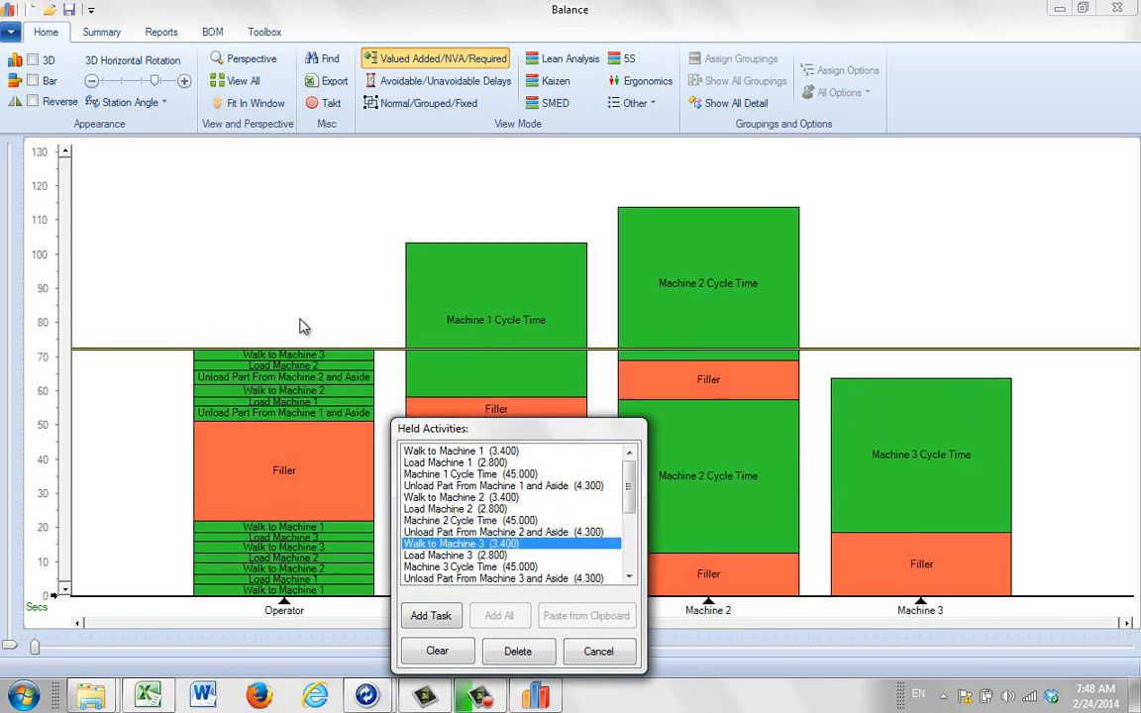
pyautogui.moveTo(454, 564)
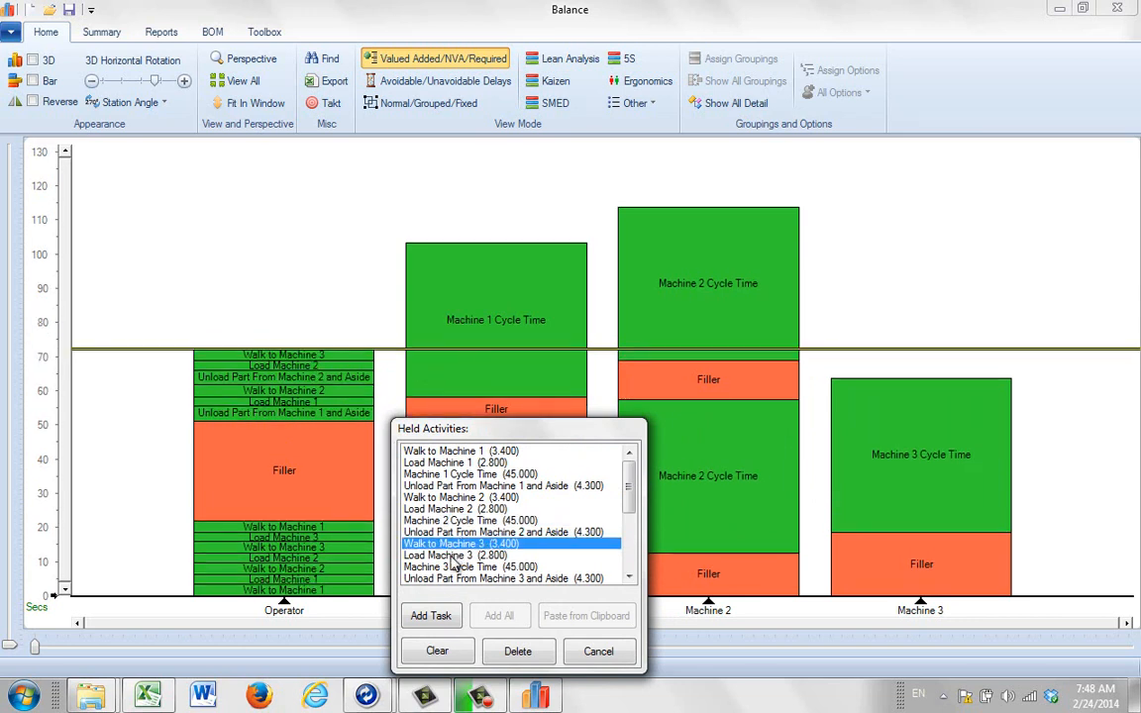
pyautogui.click(505, 578)
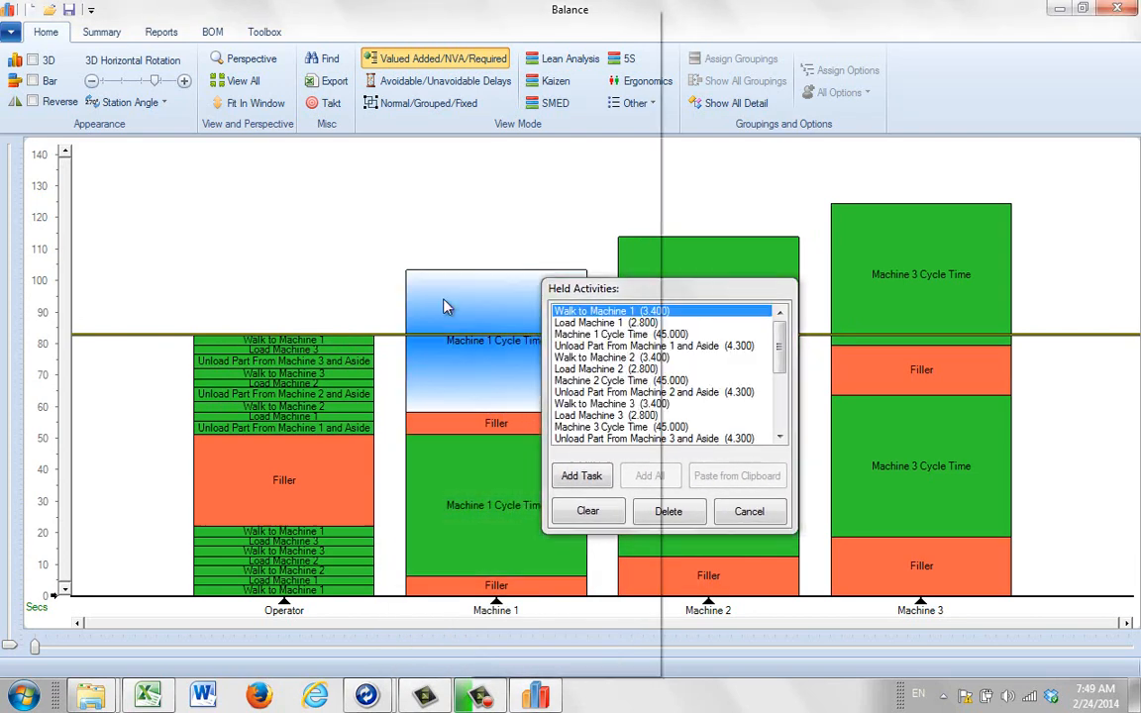
# Set the mark line to the 103.3 subtotal and begin the third activity round
pyautogui.rightClick(445, 305)
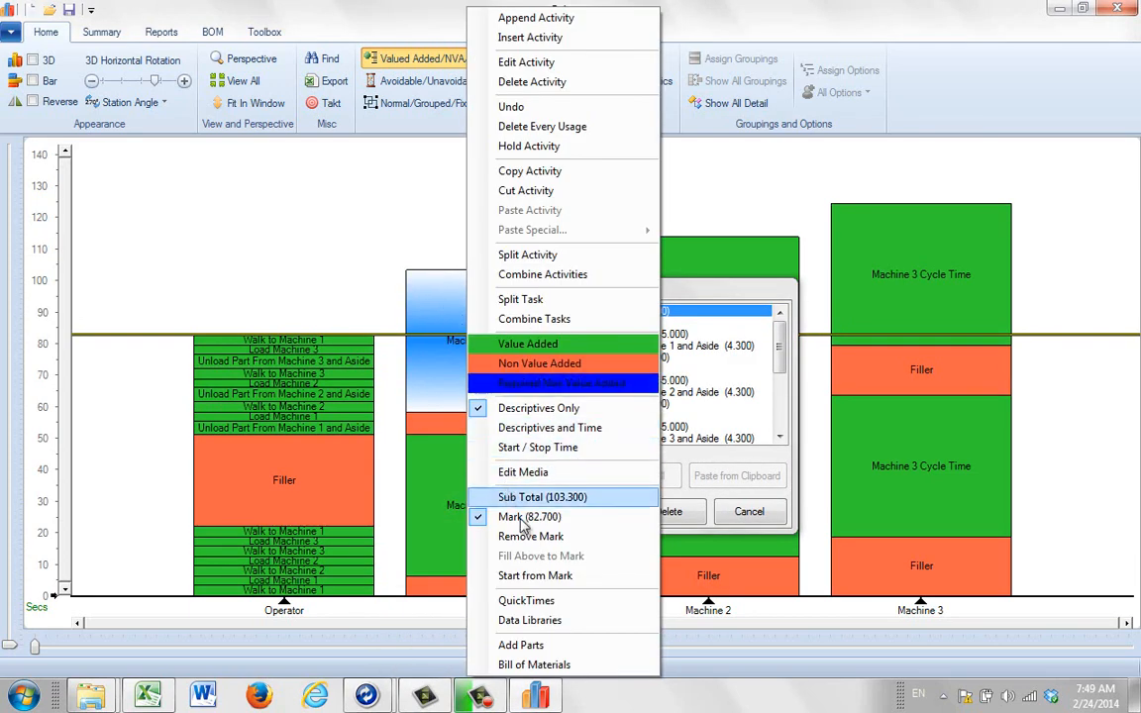
pyautogui.click(527, 146)
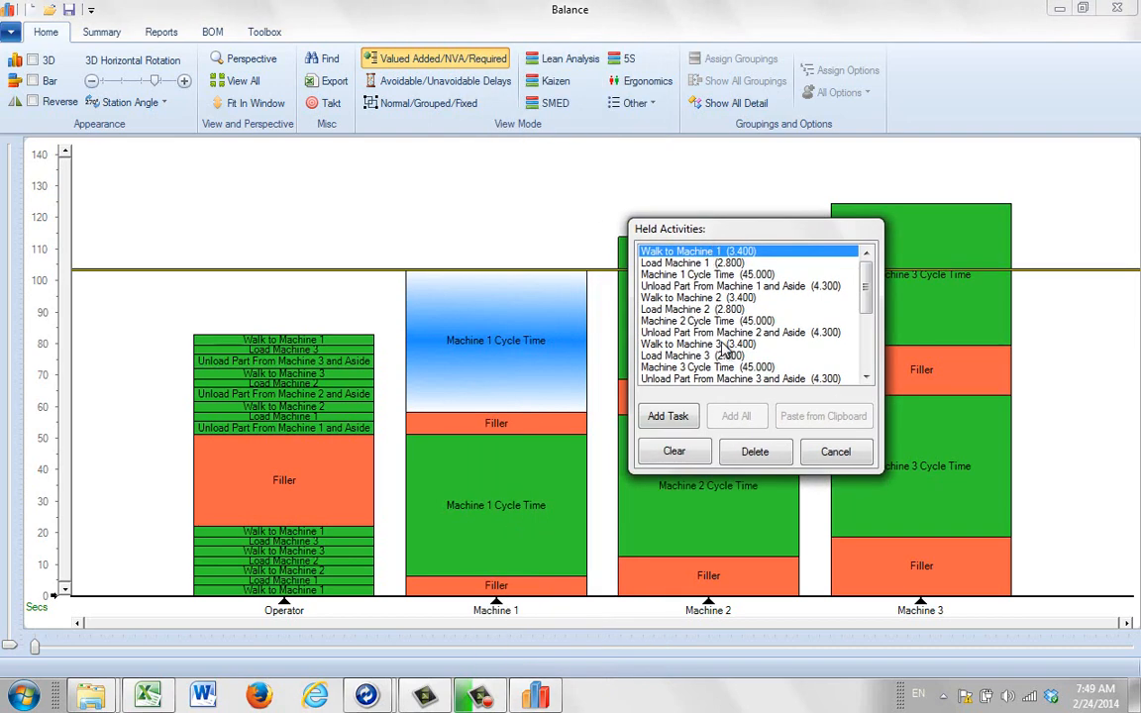
pyautogui.click(741, 285)
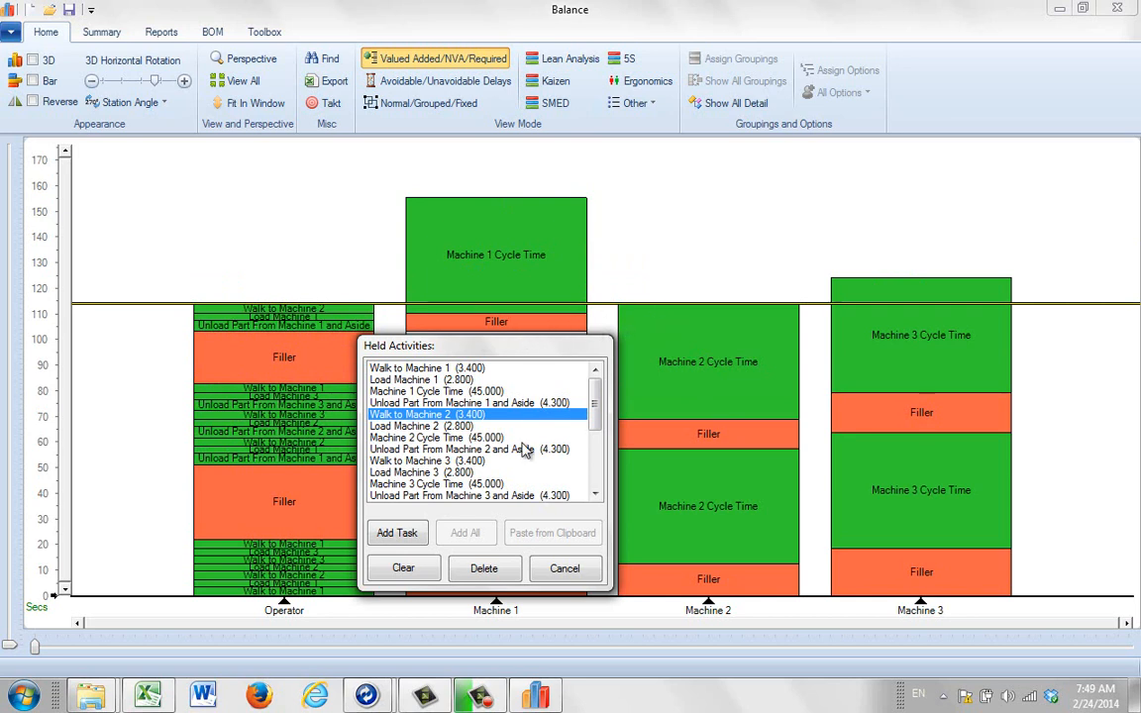
# Place the third-round unload, load and cycle activities for Machines 2 and 3
pyautogui.click(471, 447)
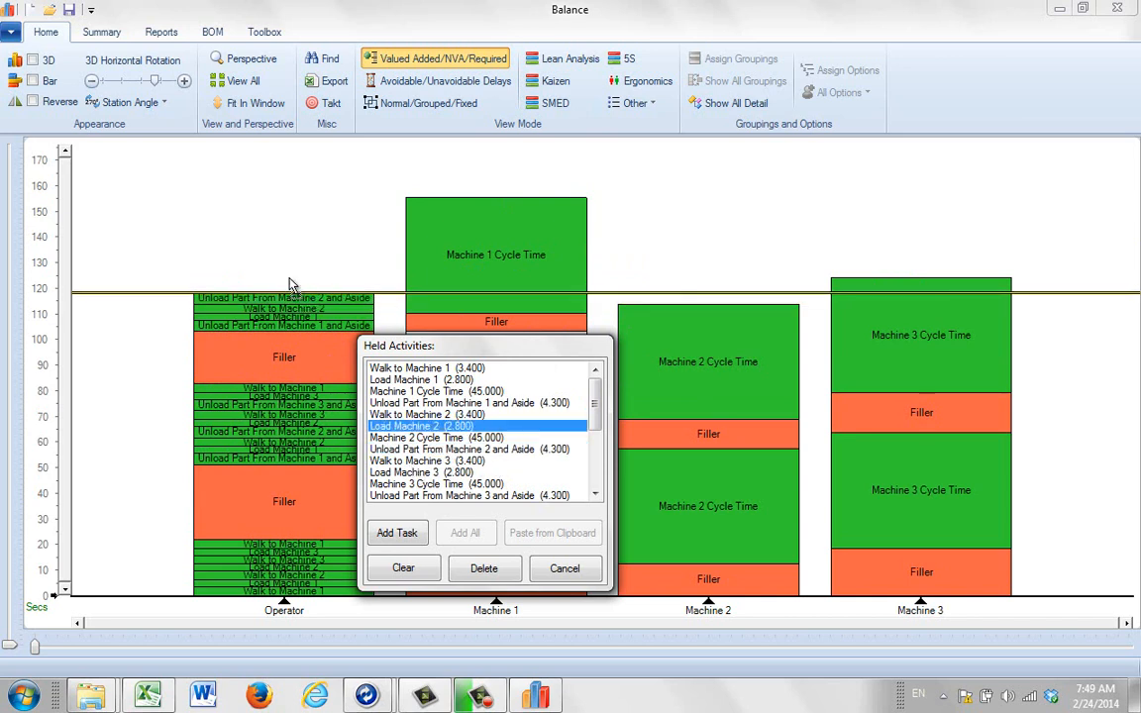
pyautogui.click(476, 438)
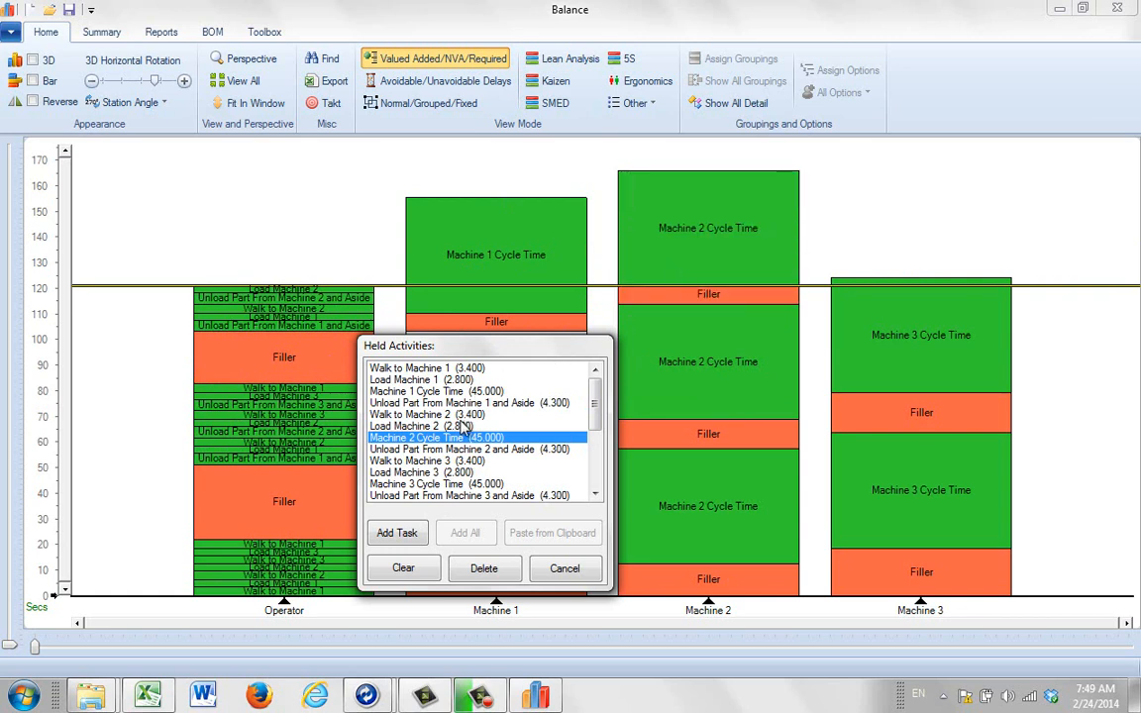
pyautogui.moveTo(420, 503)
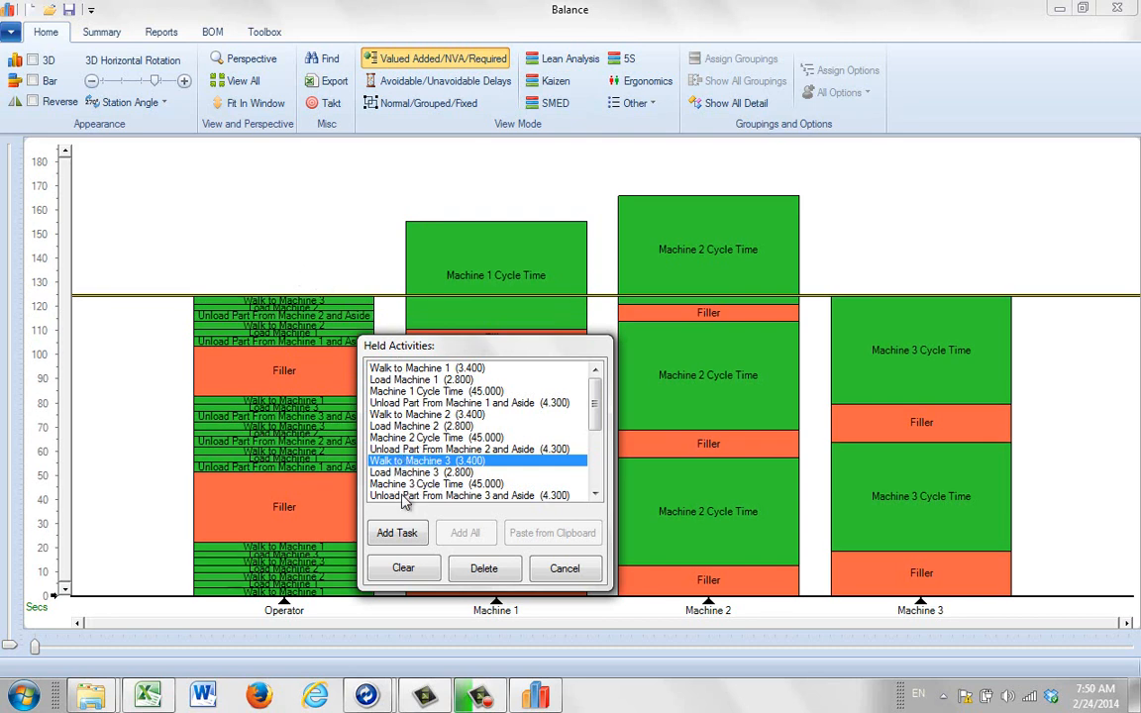
pyautogui.click(479, 495)
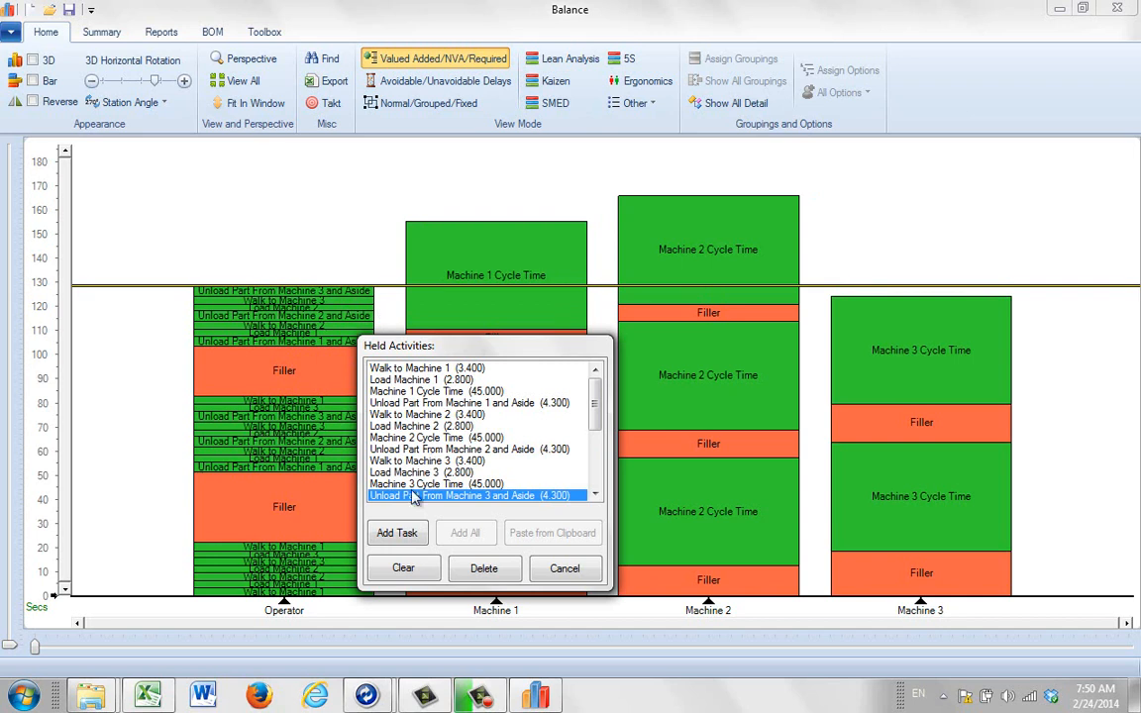
pyautogui.click(480, 471)
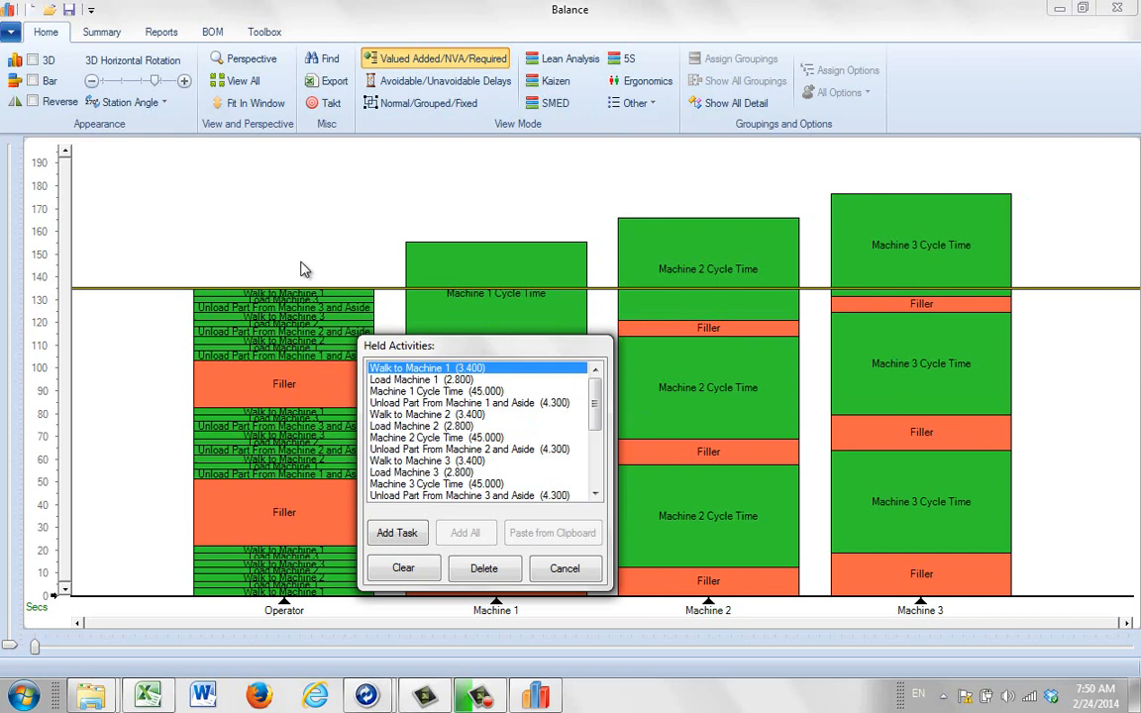
pyautogui.moveTo(499, 313)
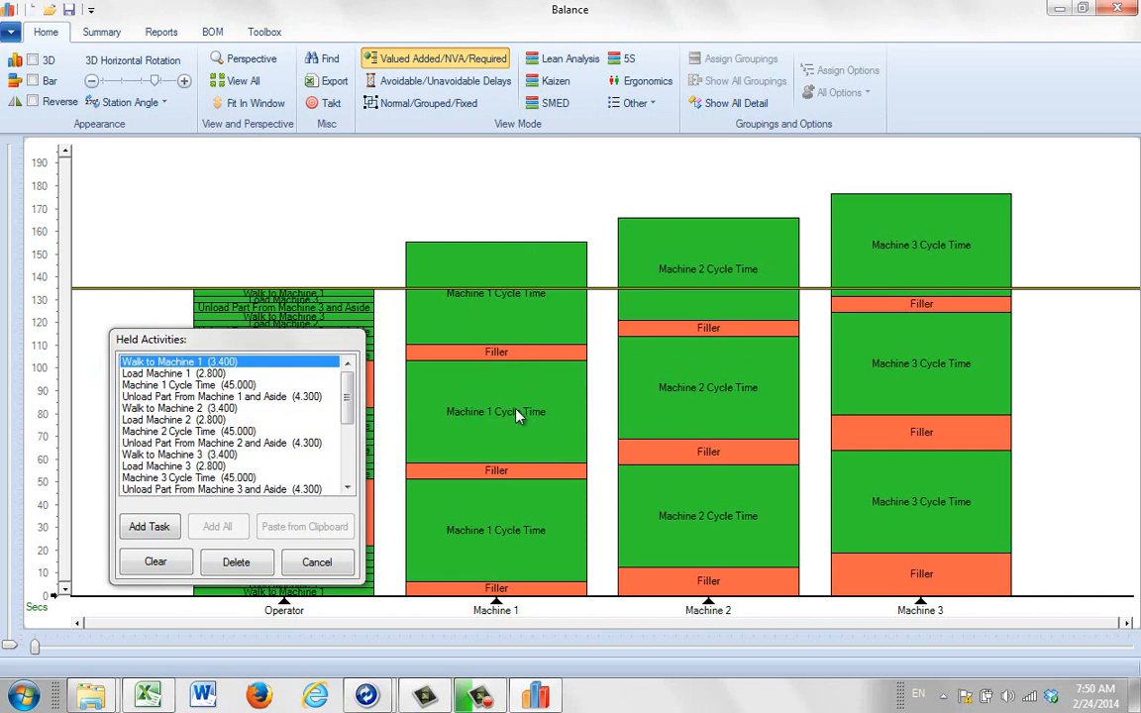
pyautogui.moveTo(515, 414)
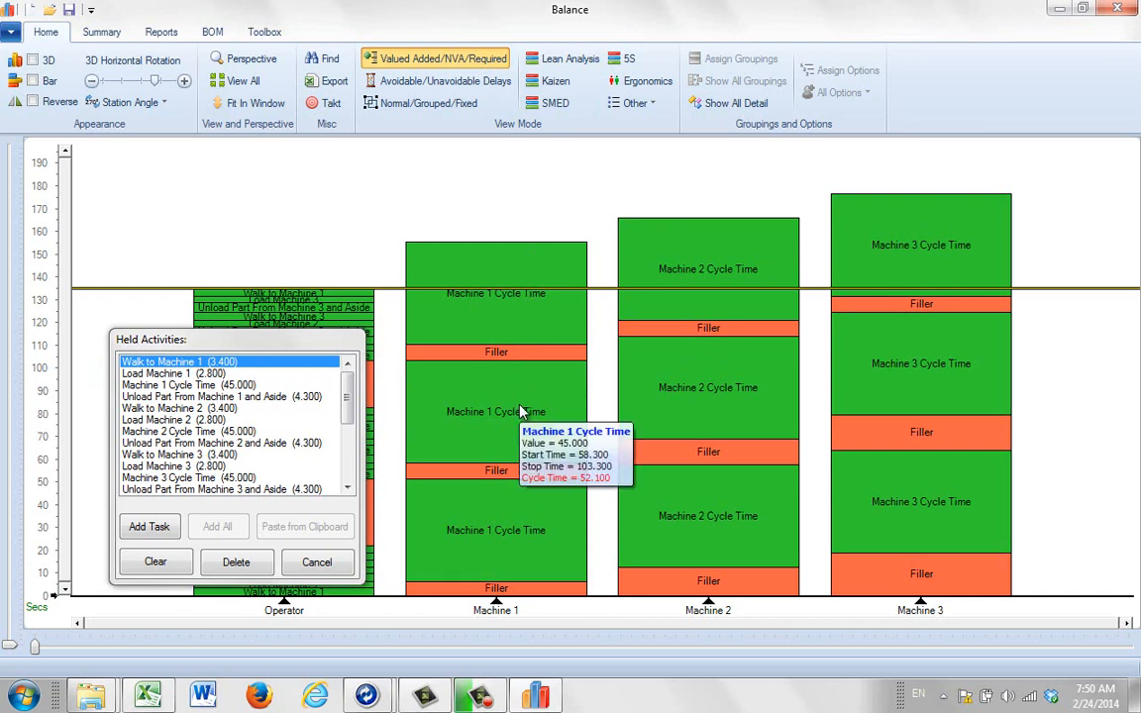
pyautogui.moveTo(895, 363)
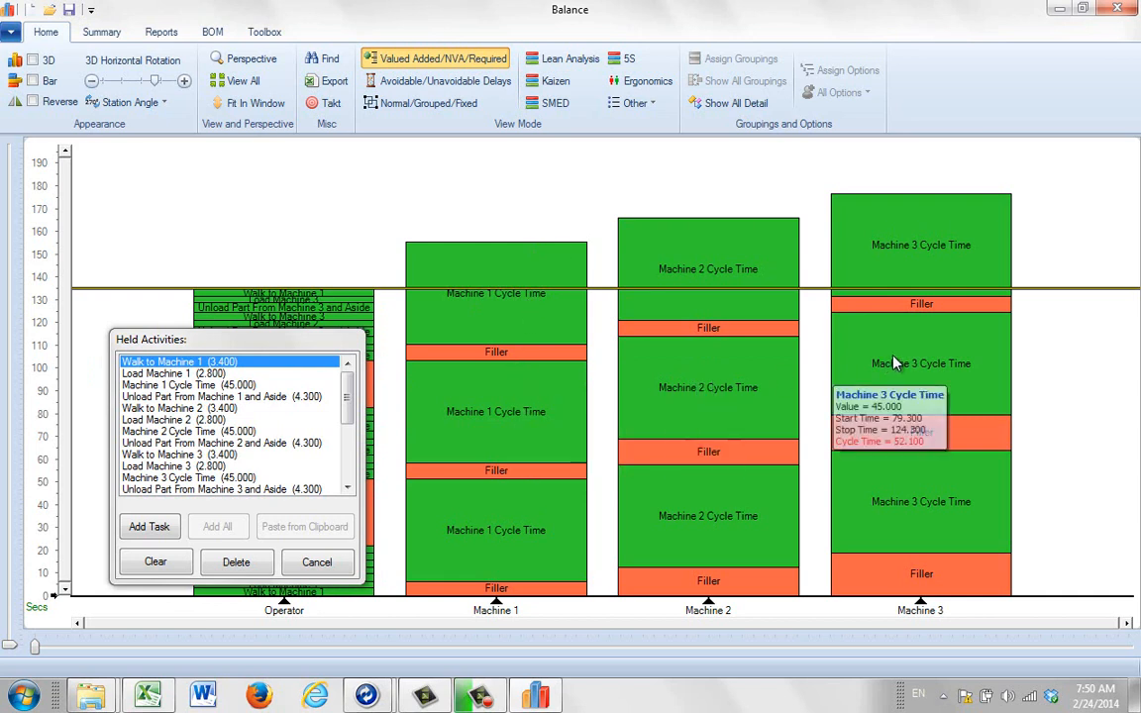
pyautogui.moveTo(673, 386)
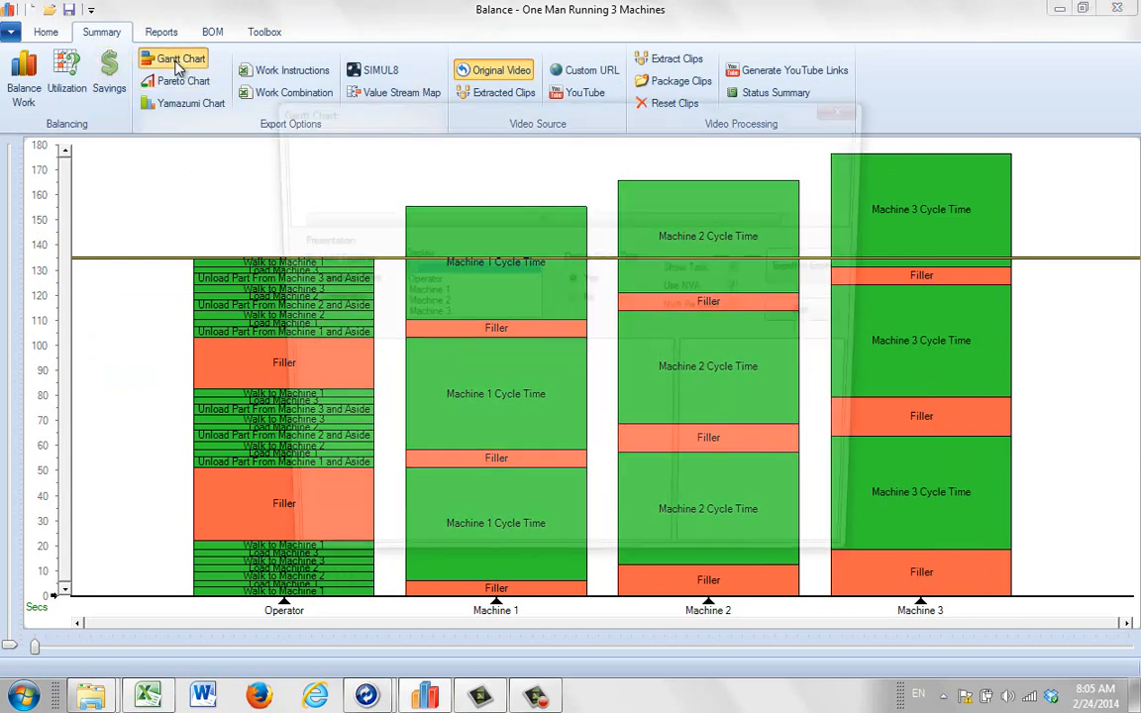
# Show the Gantt chart of operator and machine activities from the Summary tab
pyautogui.click(183, 60)
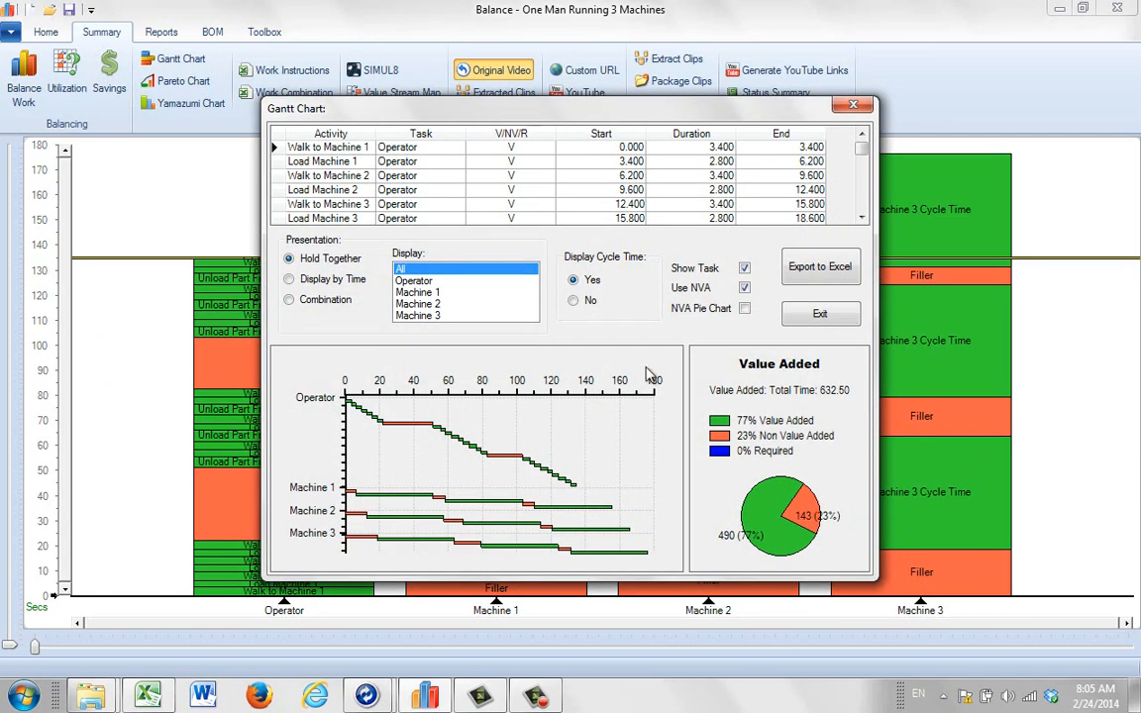
pyautogui.moveTo(820, 265)
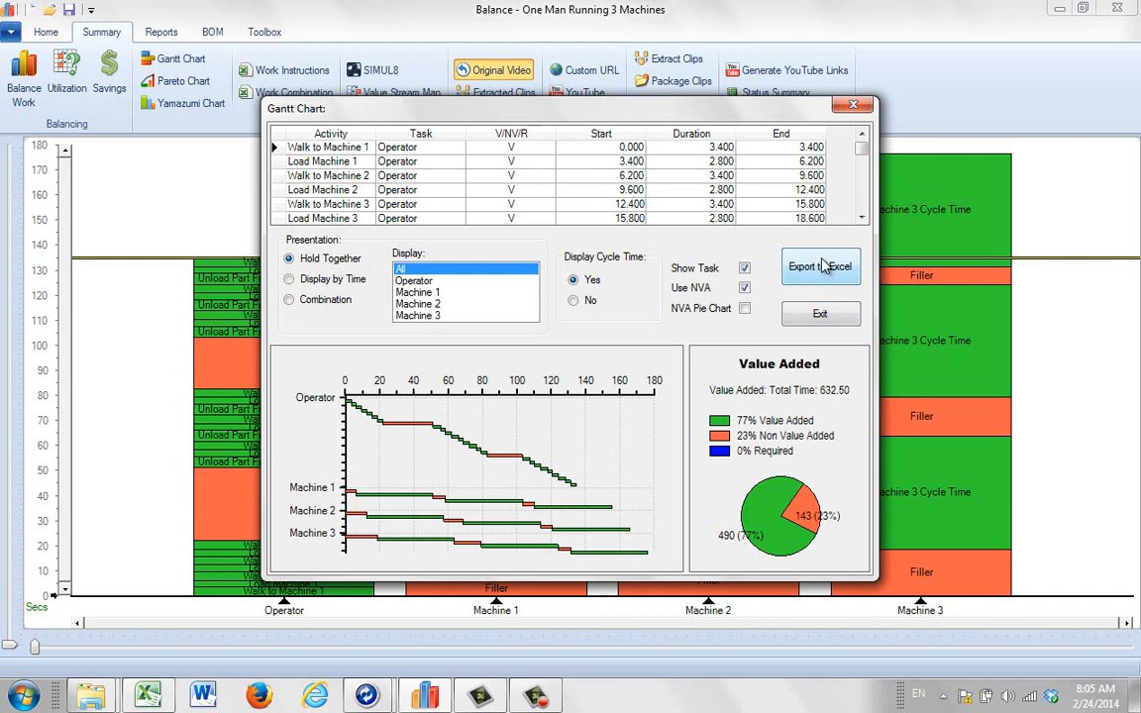
pyautogui.moveTo(404, 445)
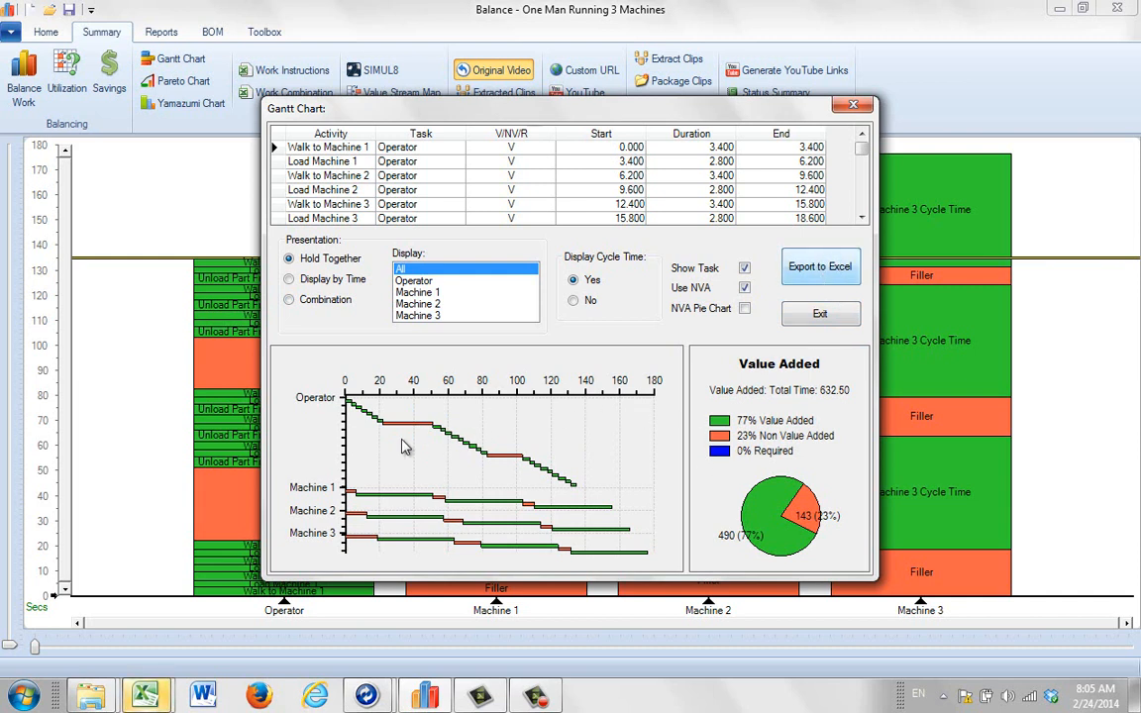
pyautogui.moveTo(392, 428)
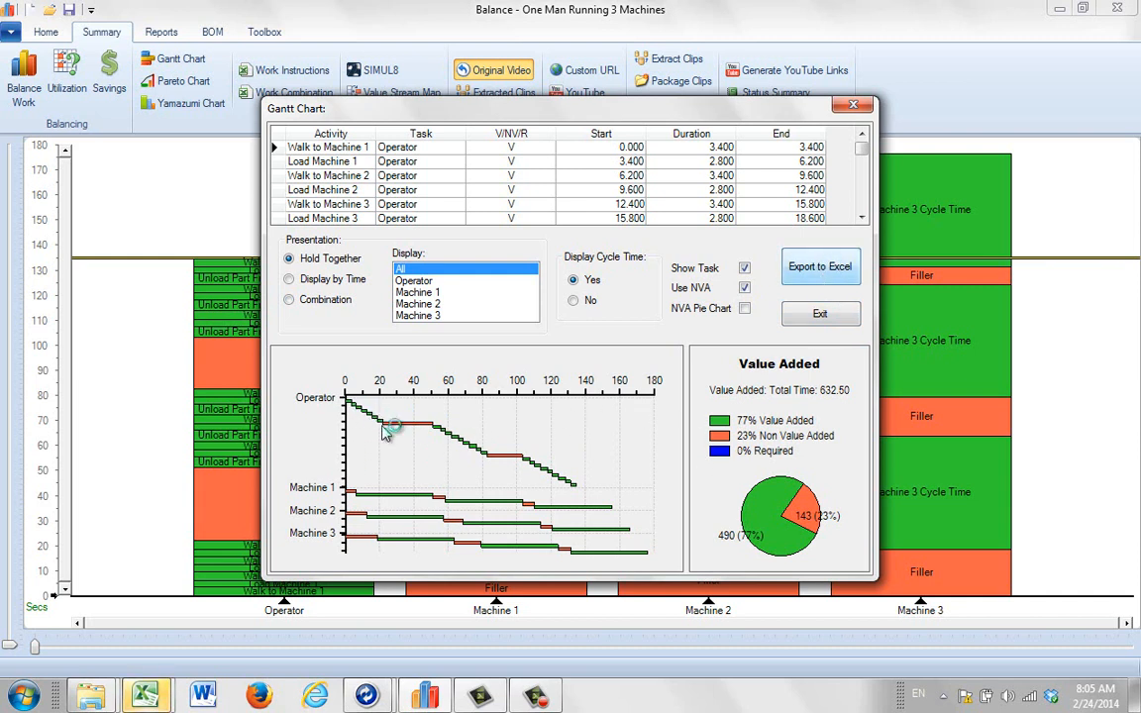
pyautogui.moveTo(495, 465)
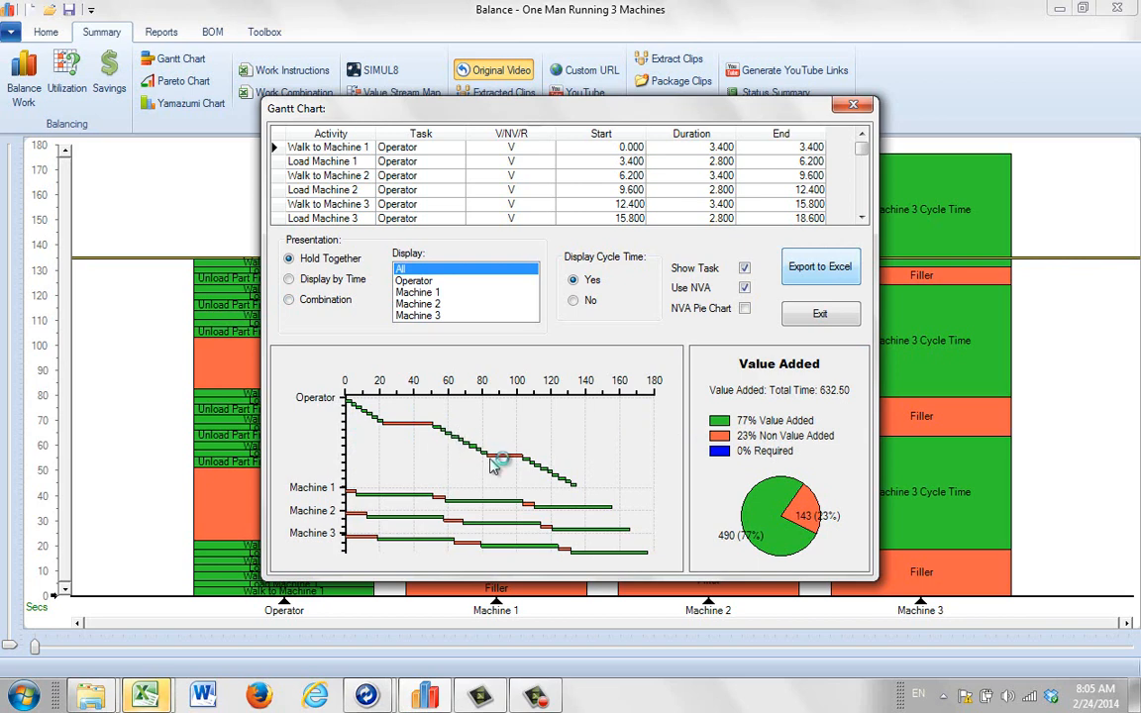
pyautogui.moveTo(530, 513)
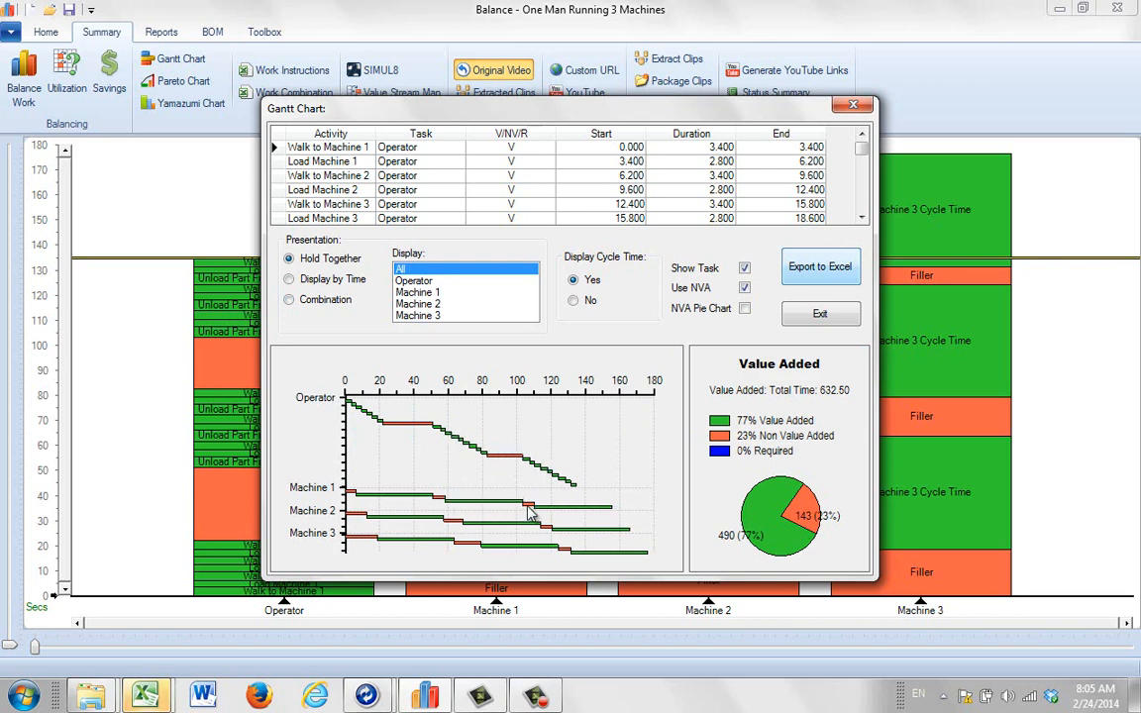
pyautogui.moveTo(146, 693)
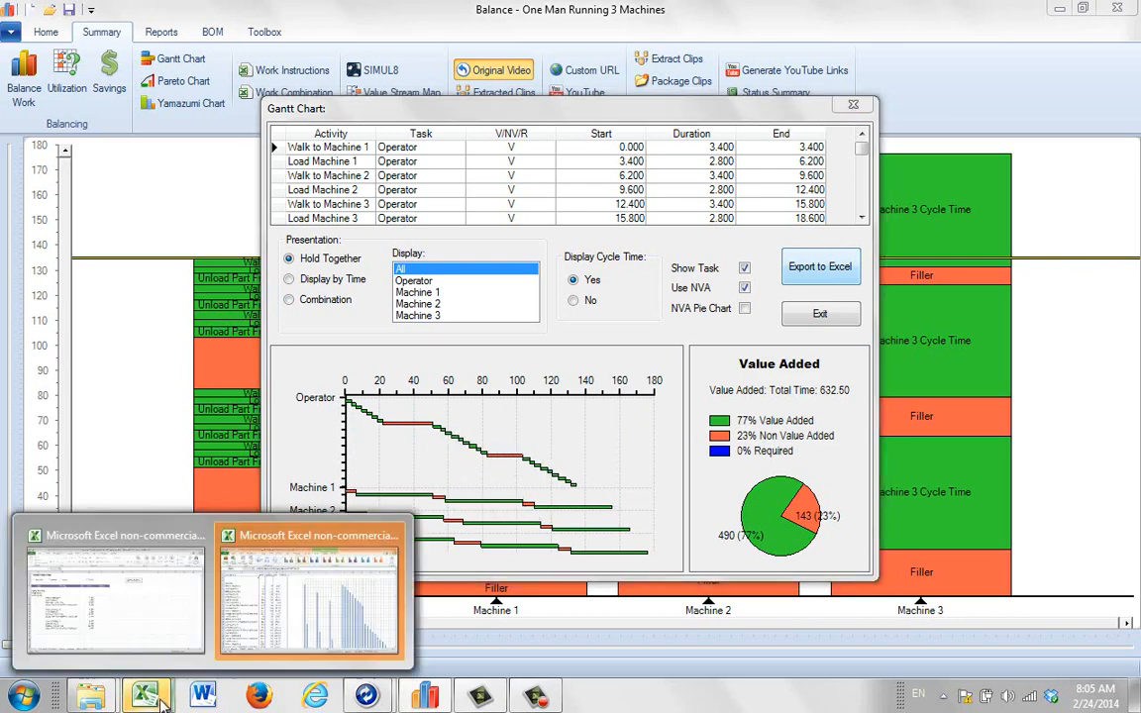
# Switch to the exported Excel workbook and scroll through the operator and machine cycle-time bars
pyautogui.click(309, 590)
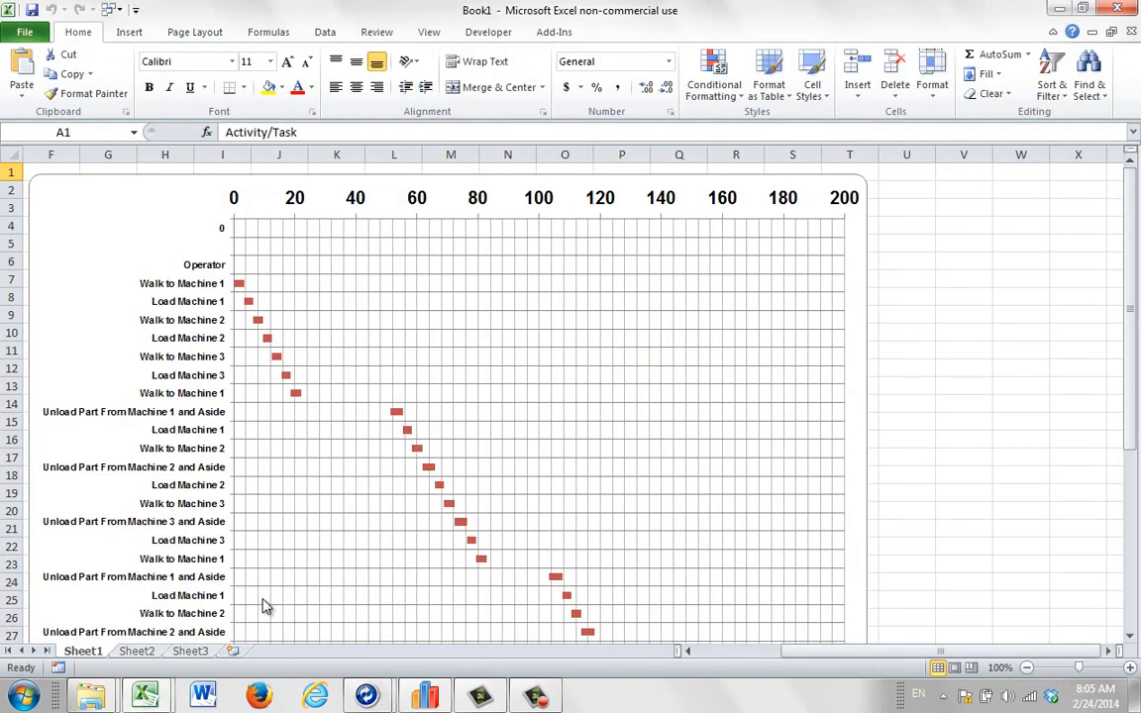
pyautogui.moveTo(286, 336)
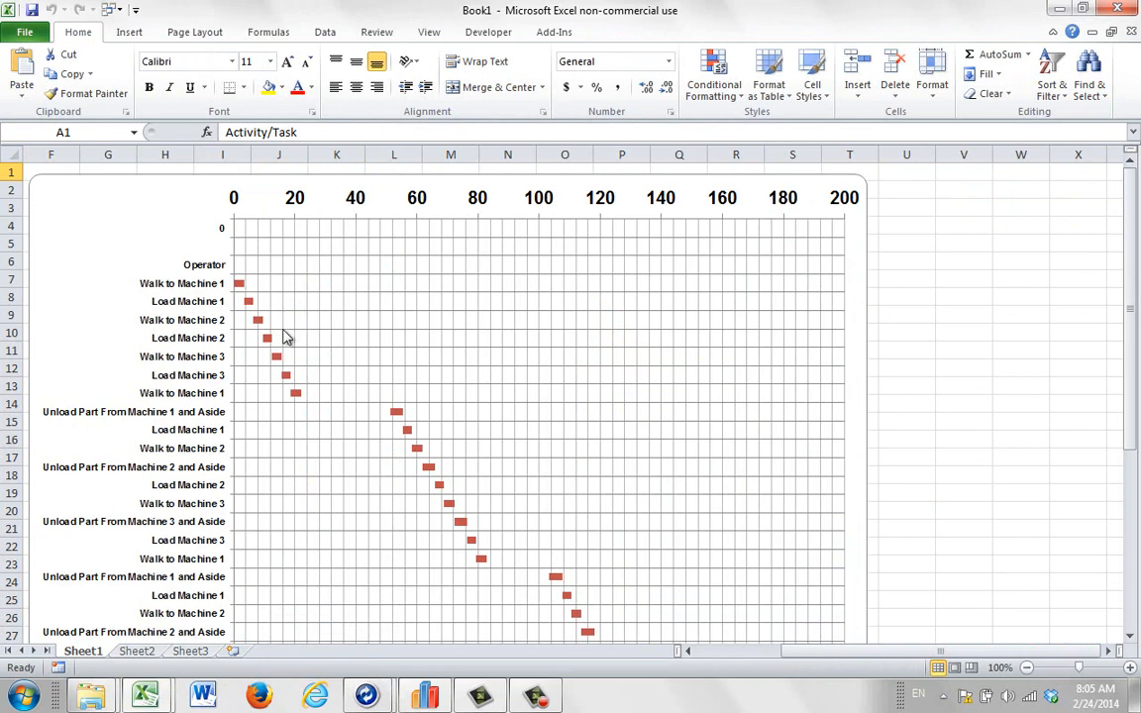
pyautogui.moveTo(1063, 274)
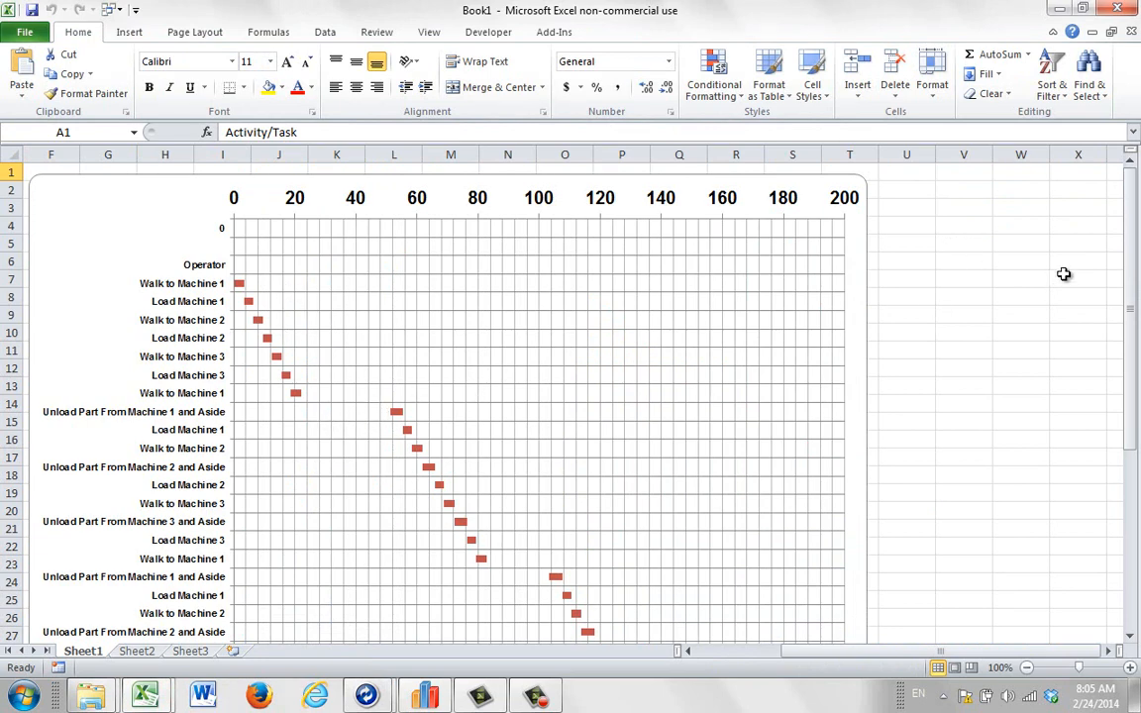
pyautogui.scroll(-3)
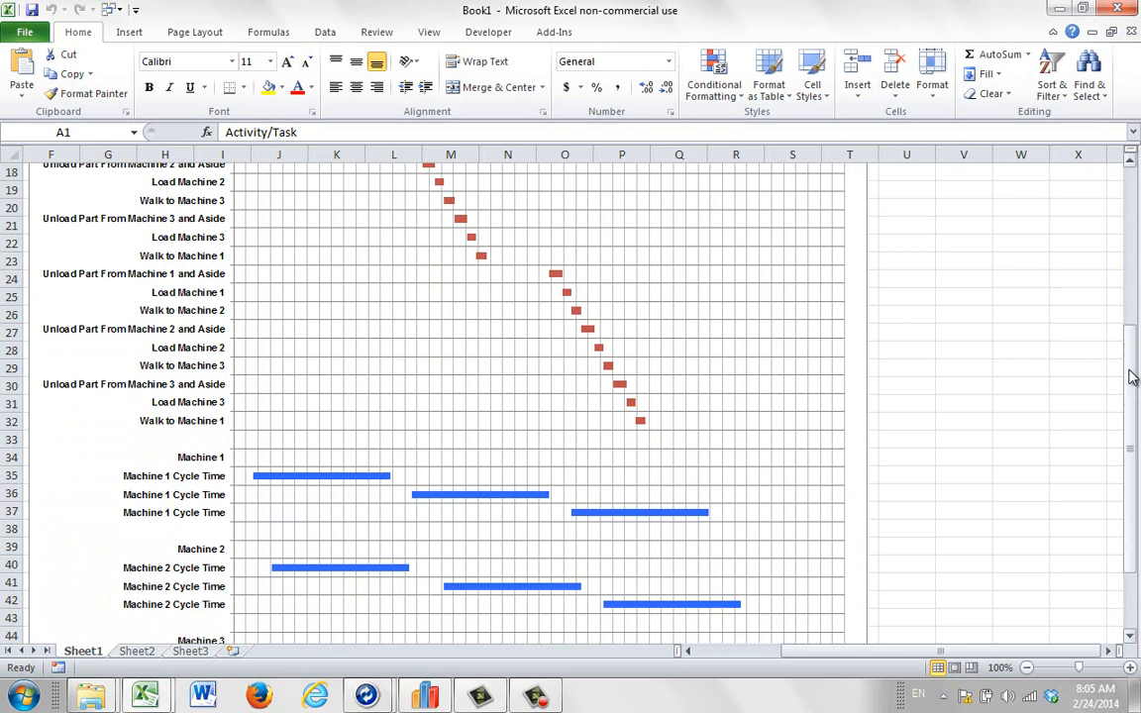
pyautogui.scroll(3)
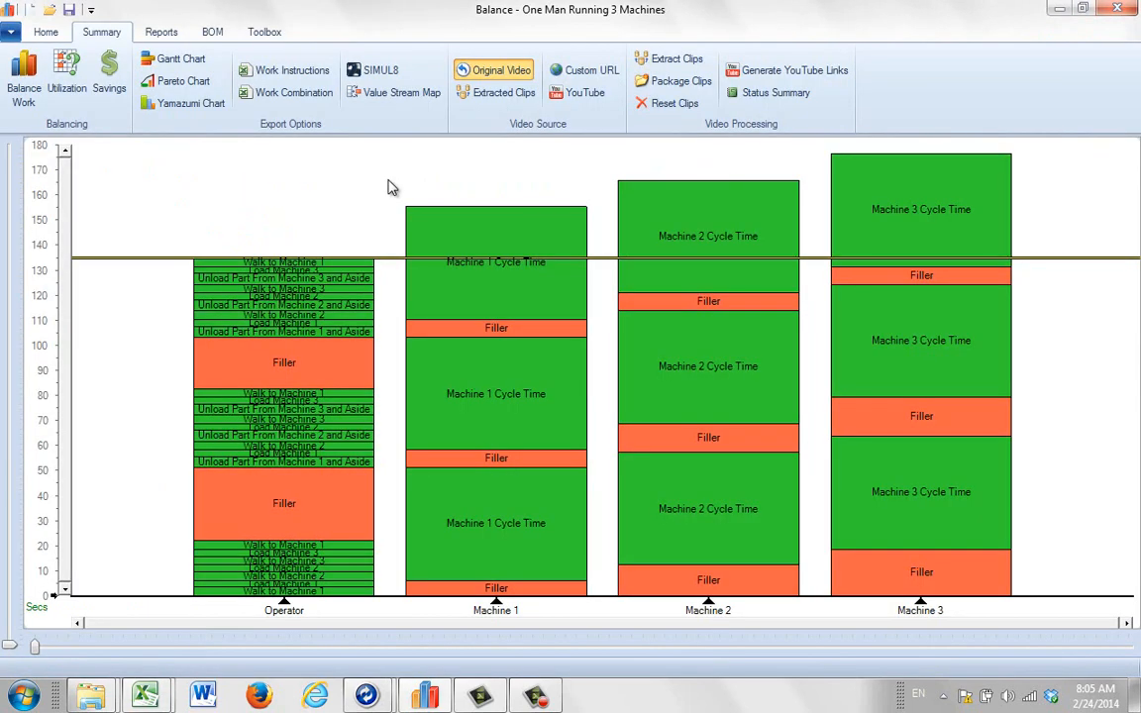
pyautogui.moveTo(321, 174)
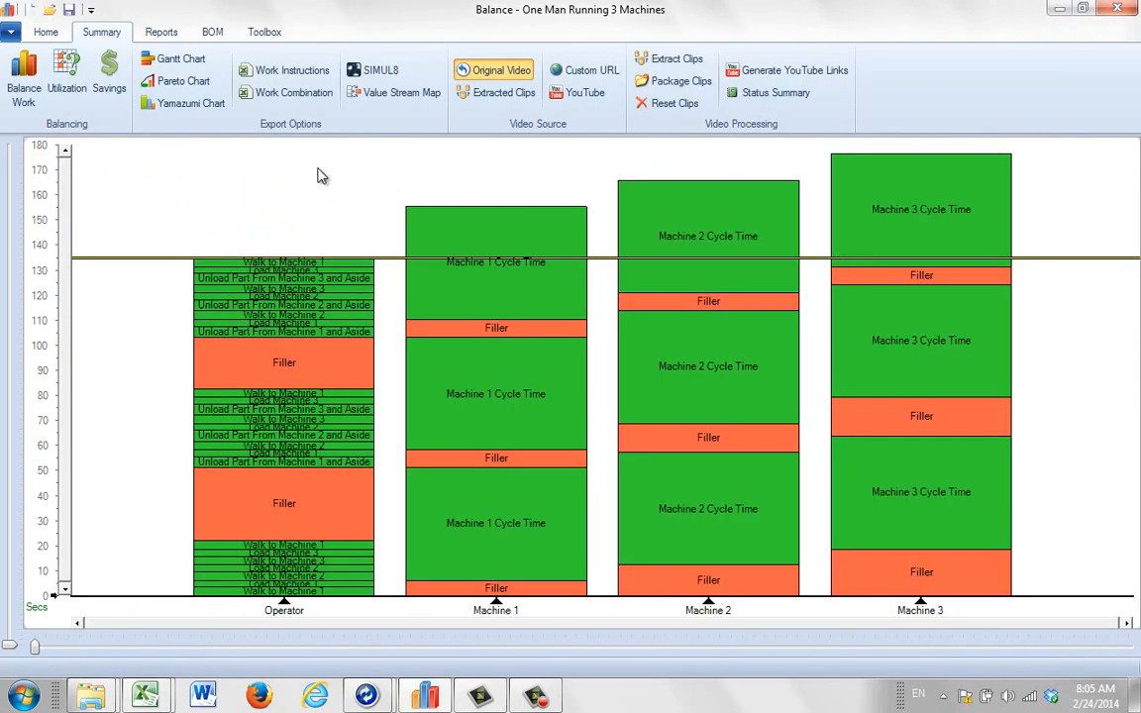
pyautogui.moveTo(327, 183)
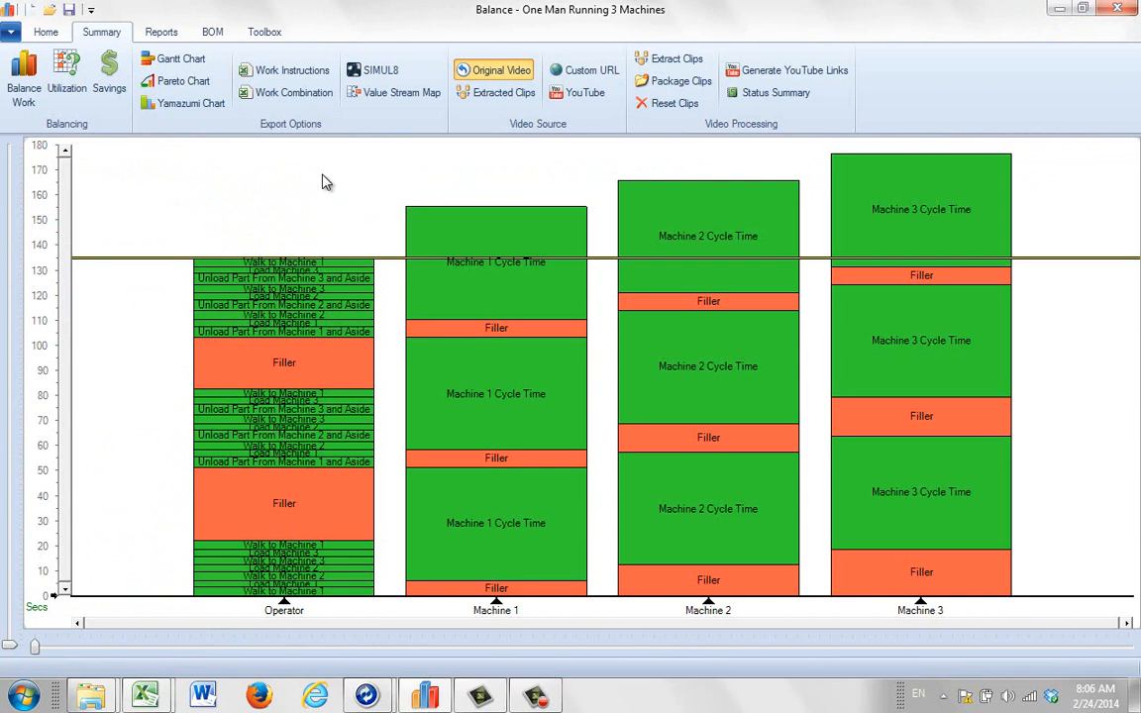
pyautogui.moveTo(777, 336)
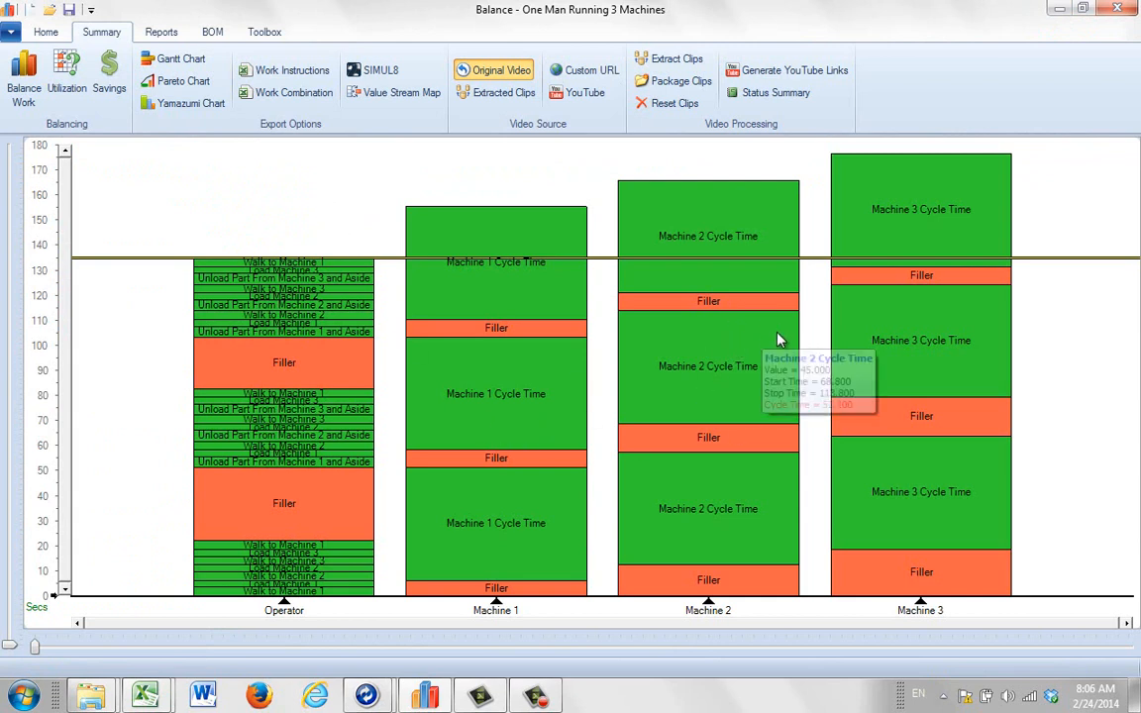
pyautogui.moveTo(319, 238)
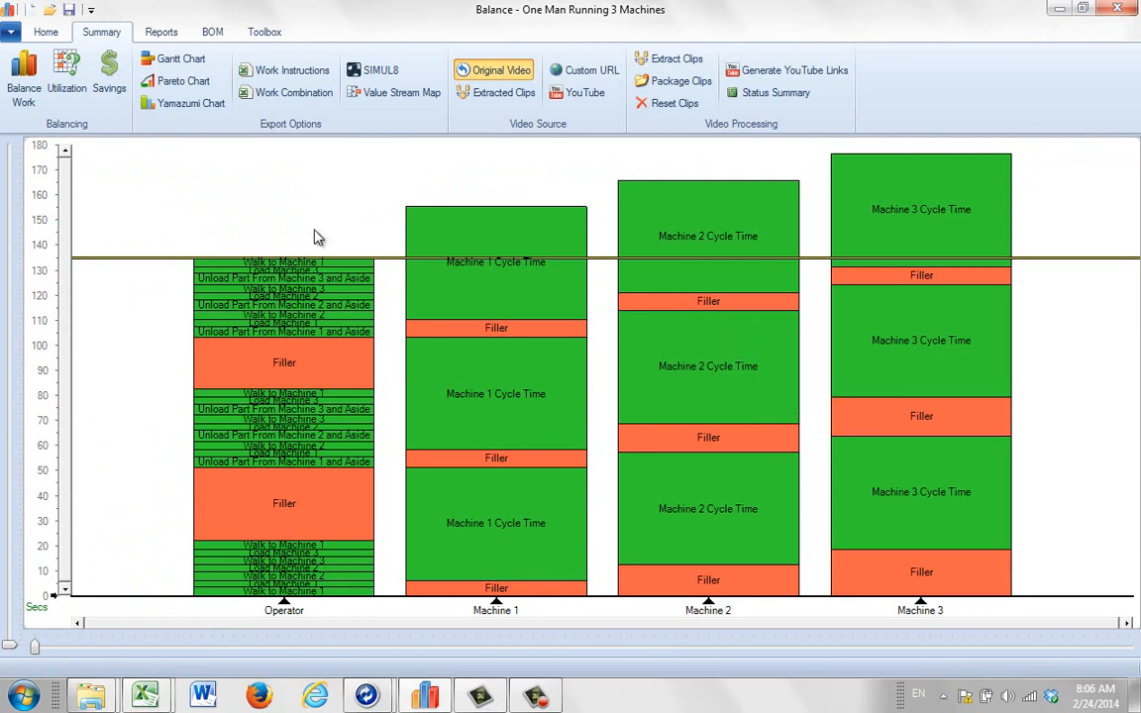
pyautogui.moveTo(392, 160)
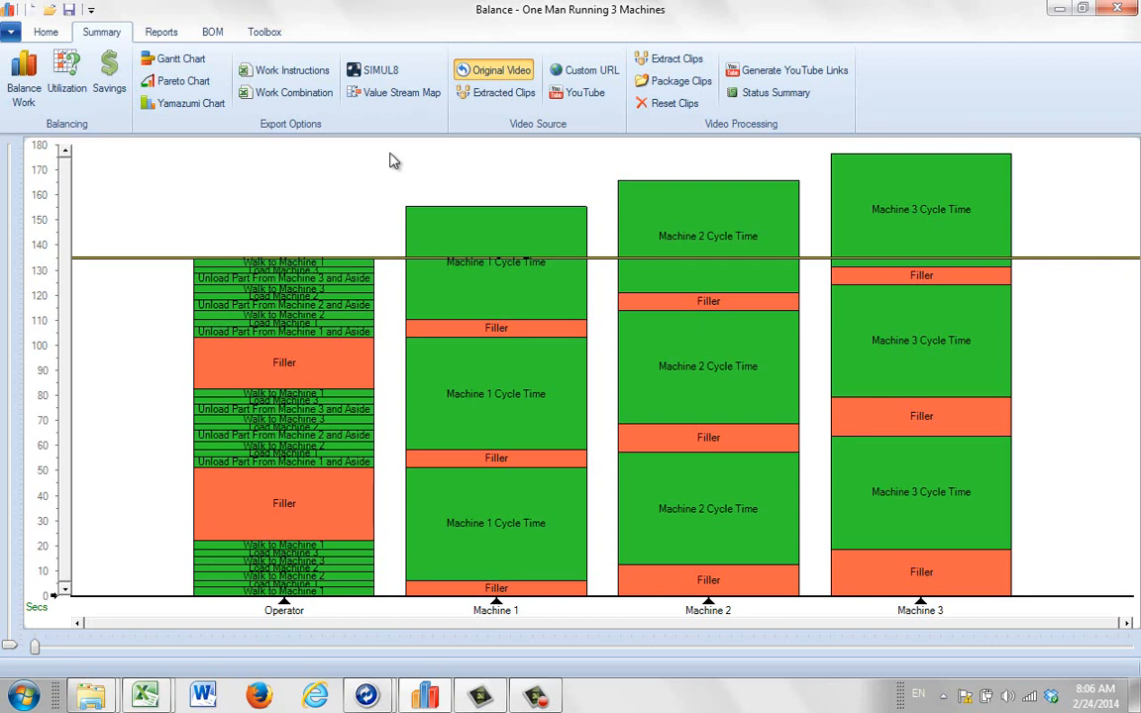
pyautogui.moveTo(416, 250)
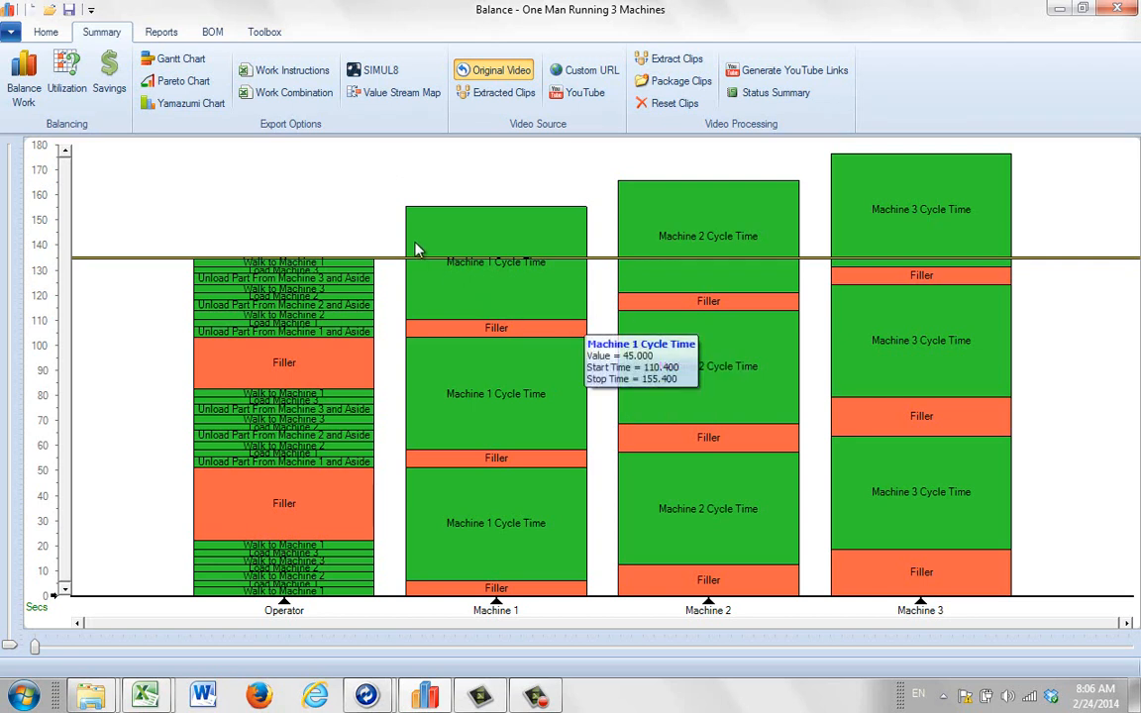
pyautogui.moveTo(392, 416)
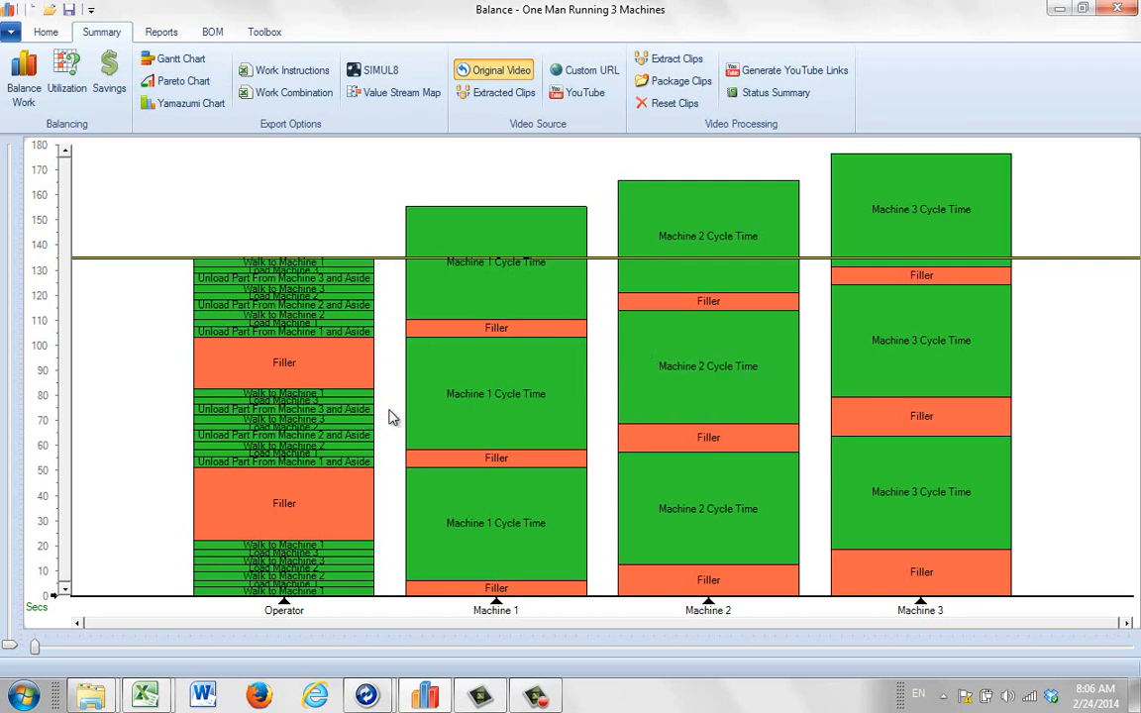
pyautogui.moveTo(511, 386)
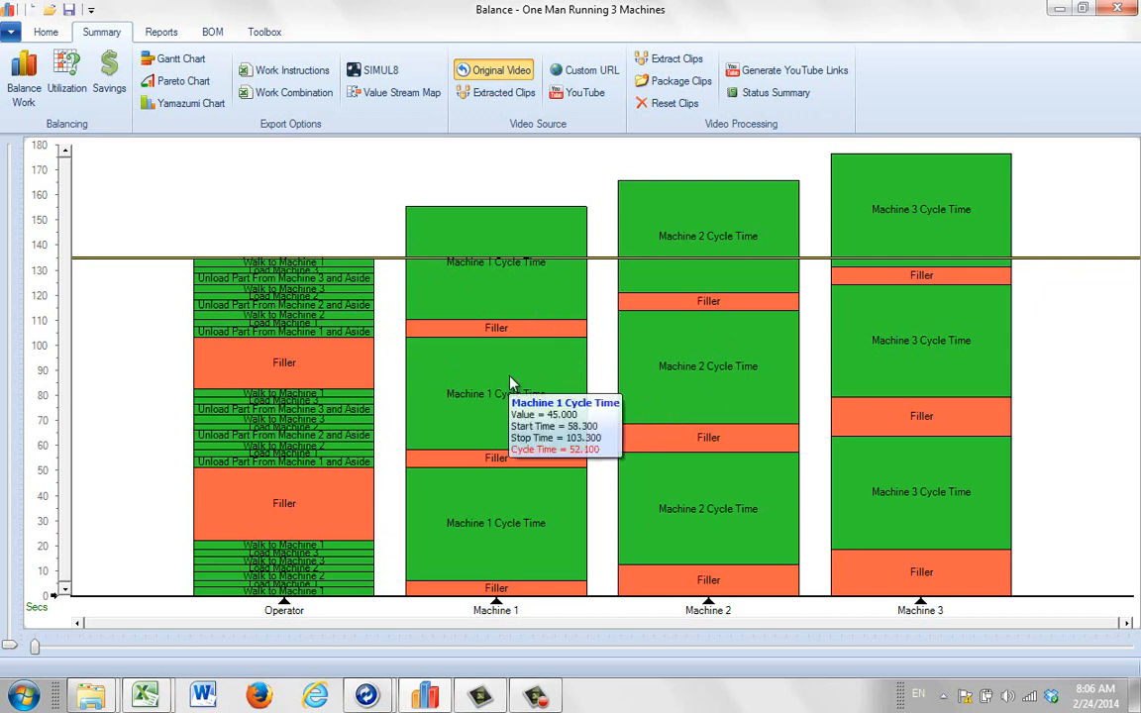